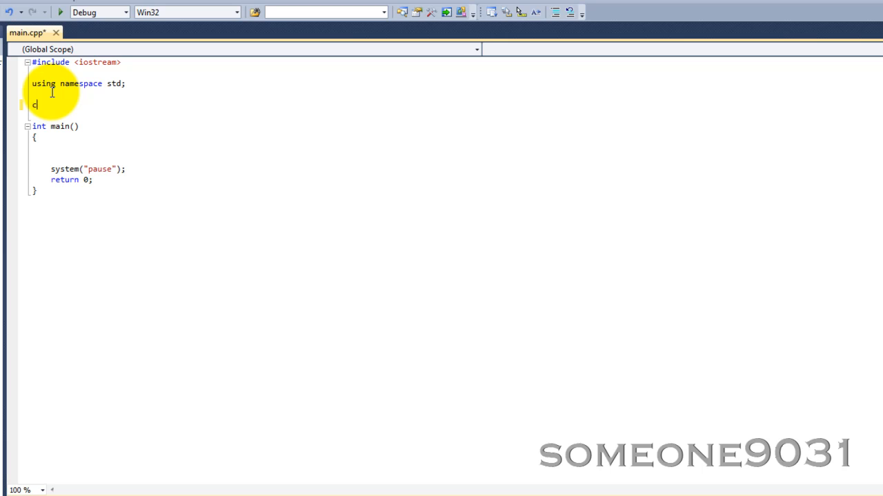
Declare 'class rectangle' with an opening brace between the using line and main
type("lass")
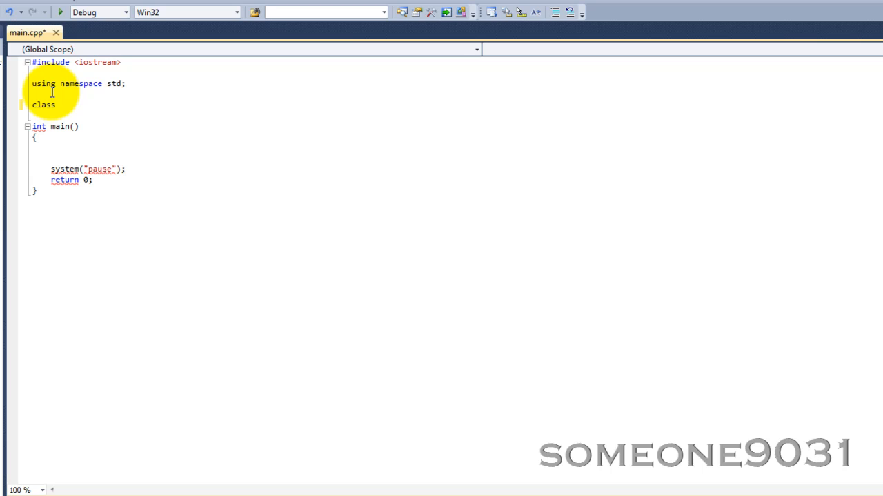
type("rec")
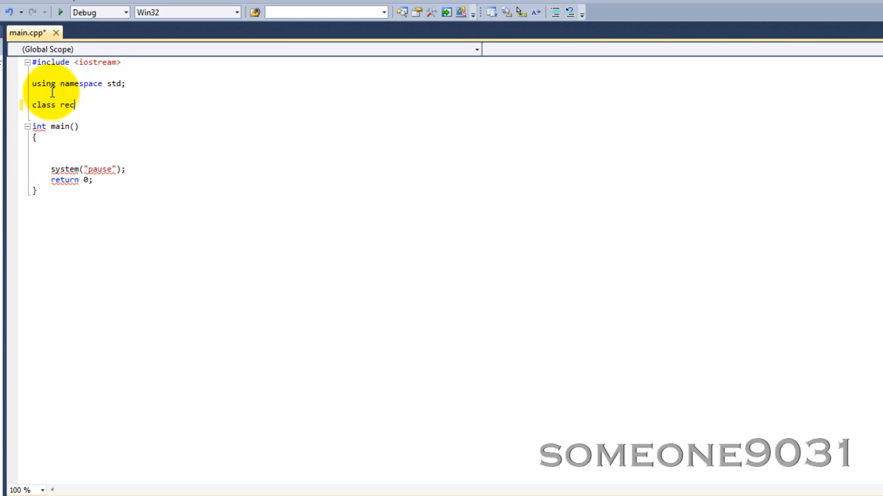
type("tangle")
type("{")
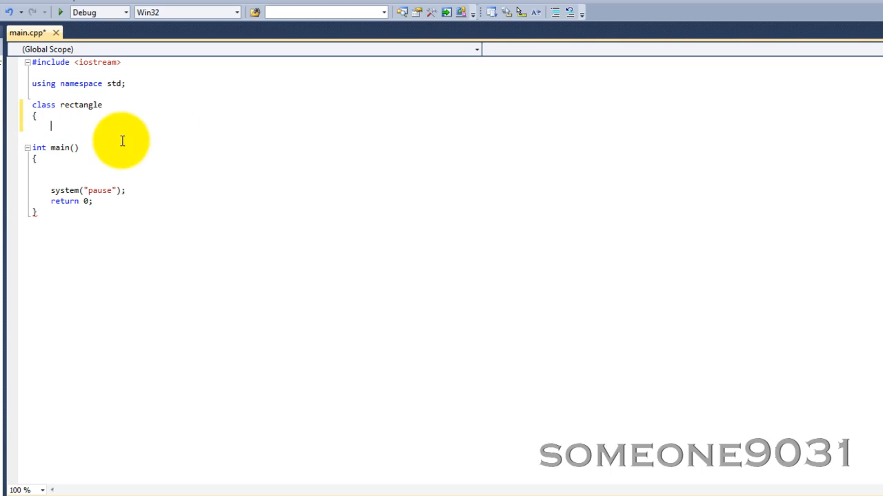
mouse_move(35, 130)
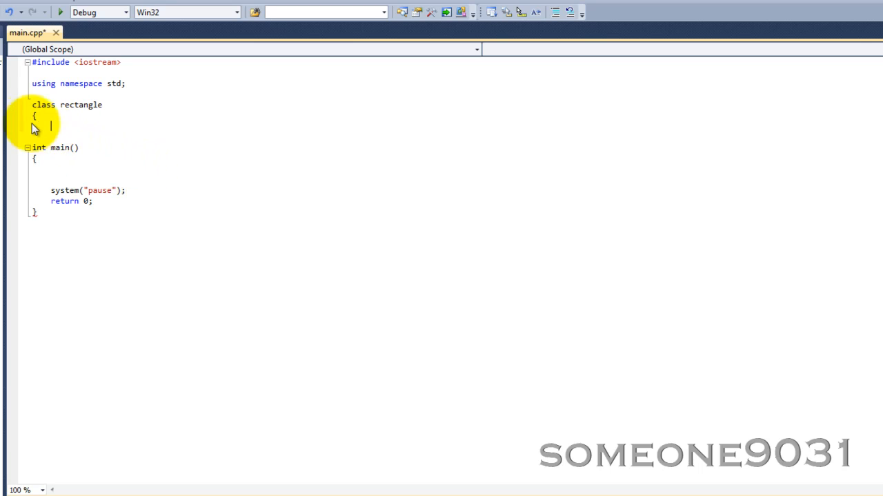
mouse_move(50, 130)
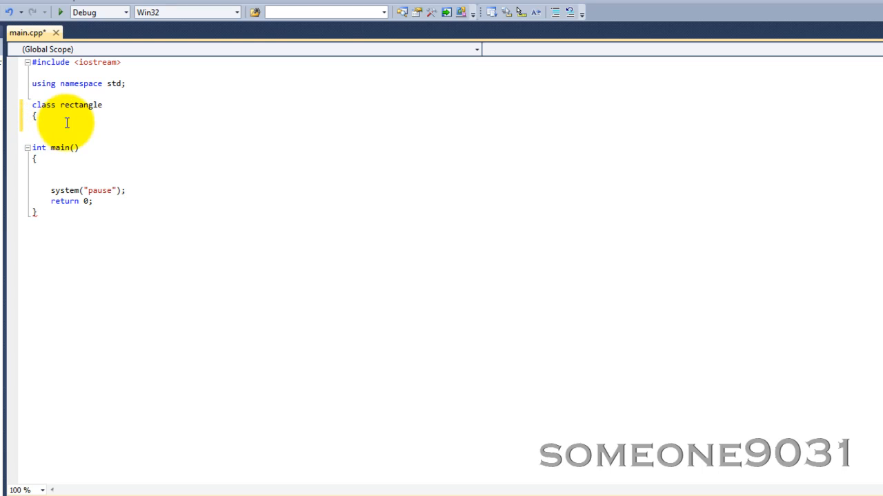
mouse_move(33, 174)
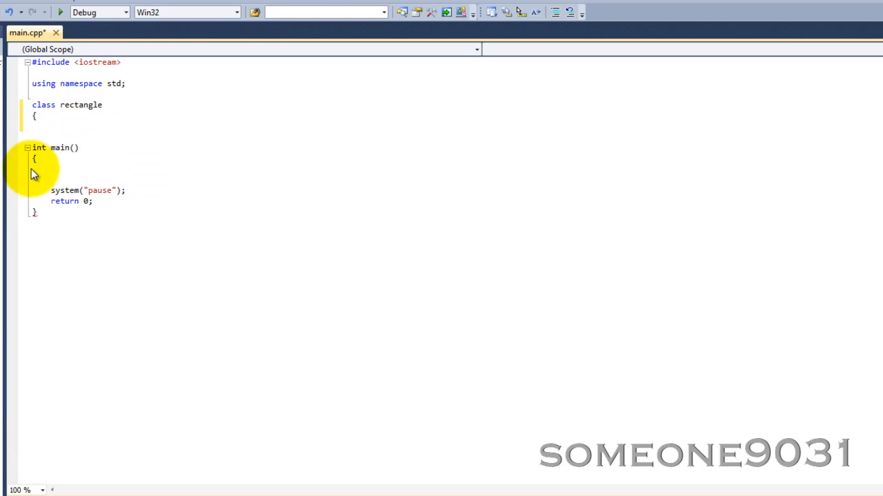
mouse_move(75, 295)
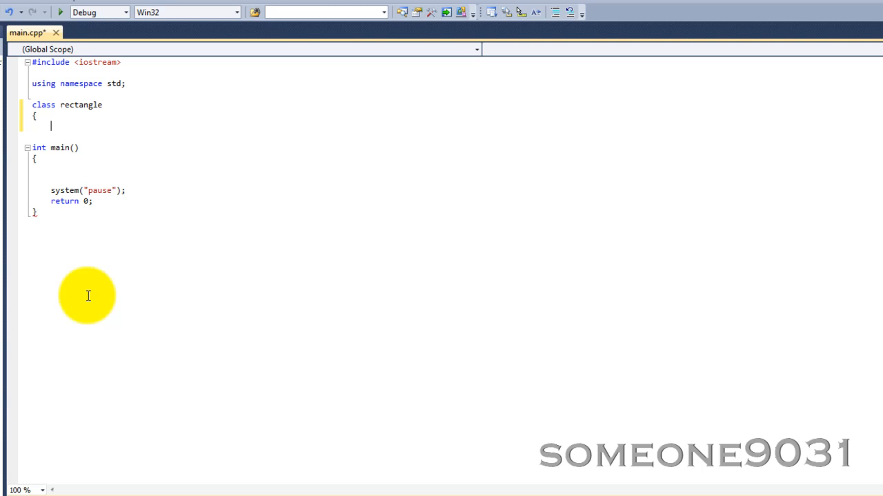
mouse_move(175, 196)
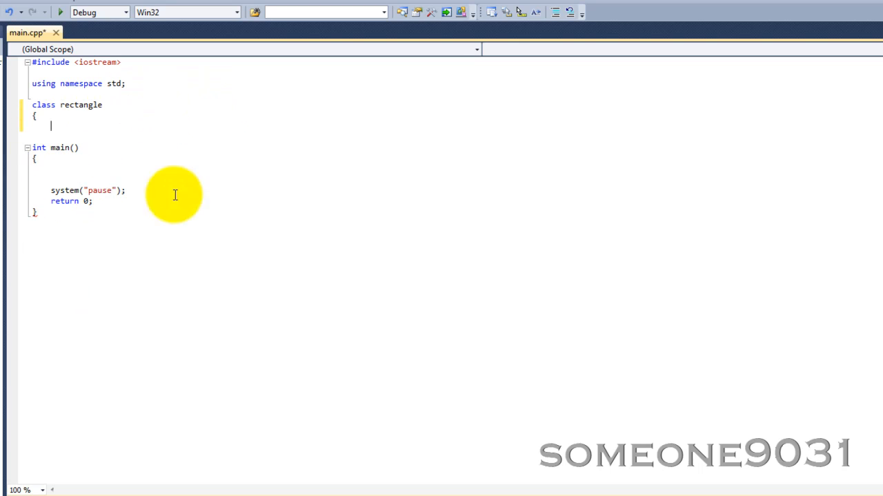
mouse_move(124, 149)
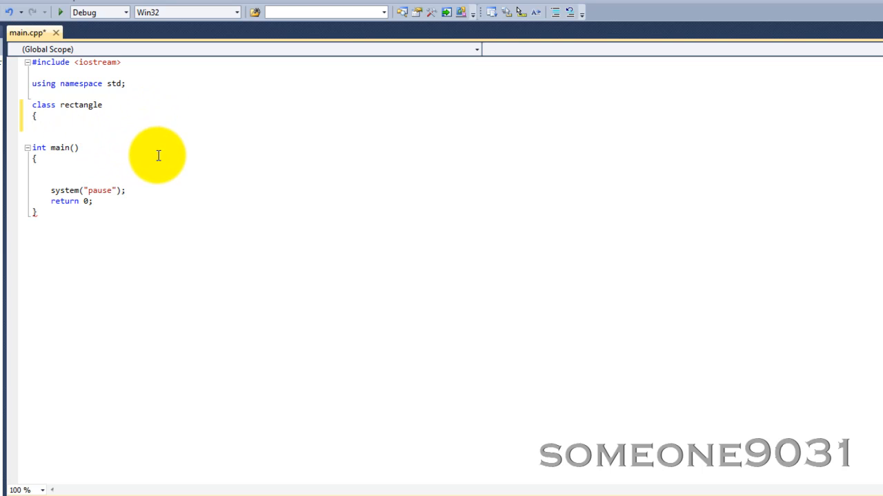
mouse_move(153, 150)
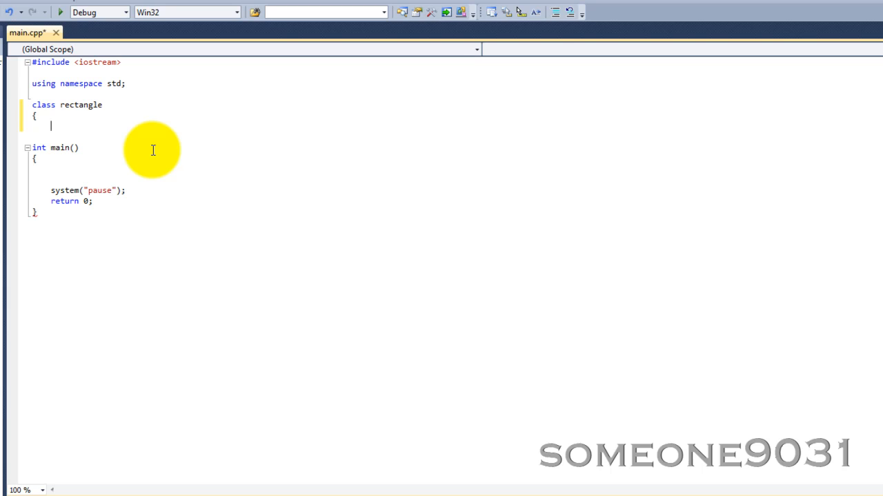
mouse_move(165, 148)
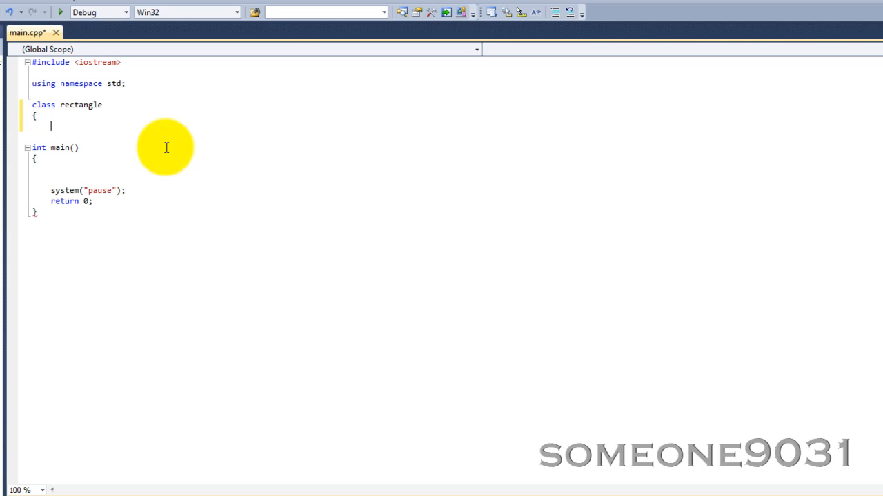
Add a public section declaring 'double length;' and 'double width;' inside the class
type("pub")
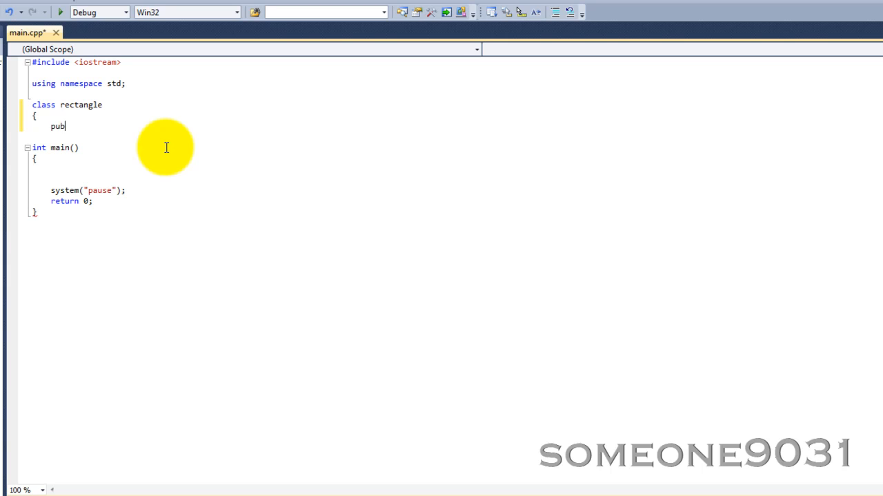
type("lic:")
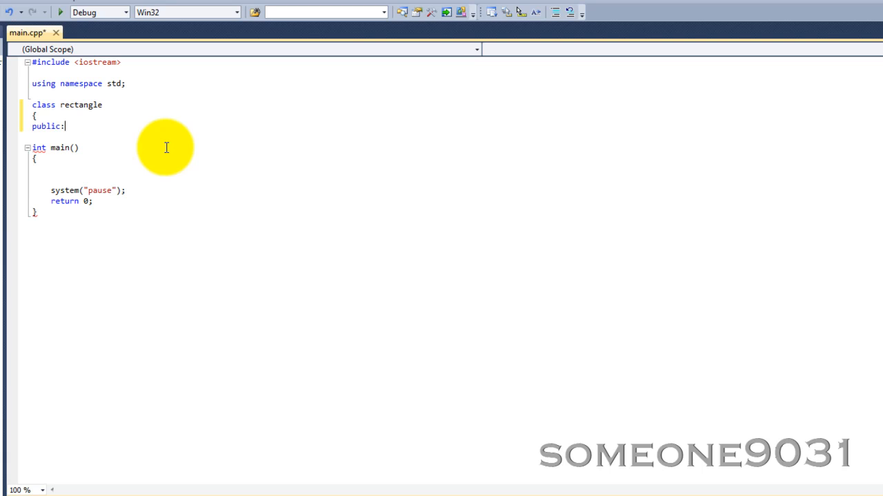
mouse_move(58, 116)
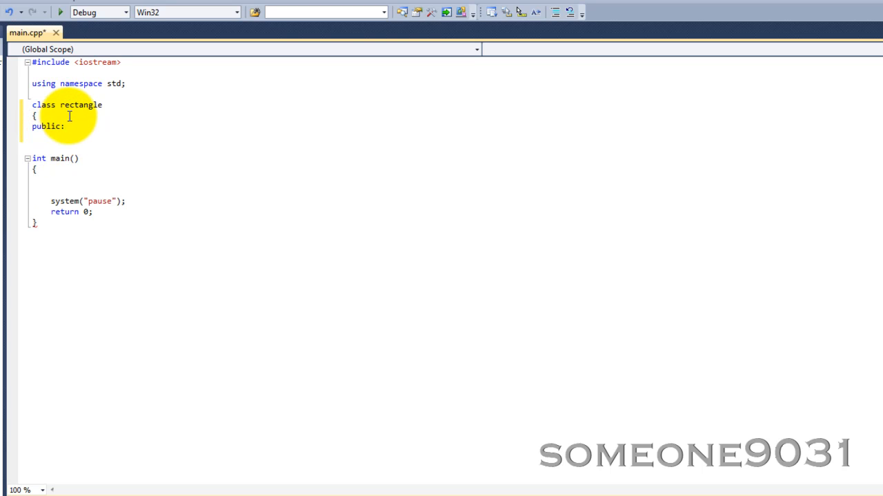
type("double length;")
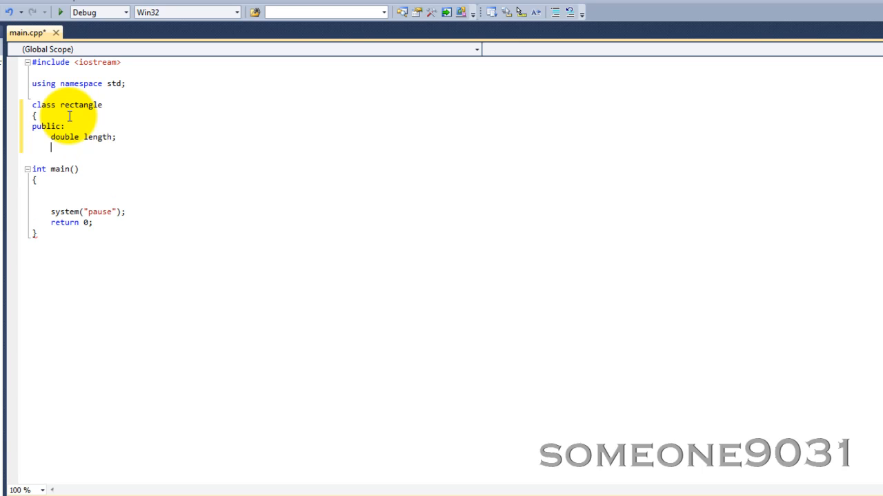
type("double width")
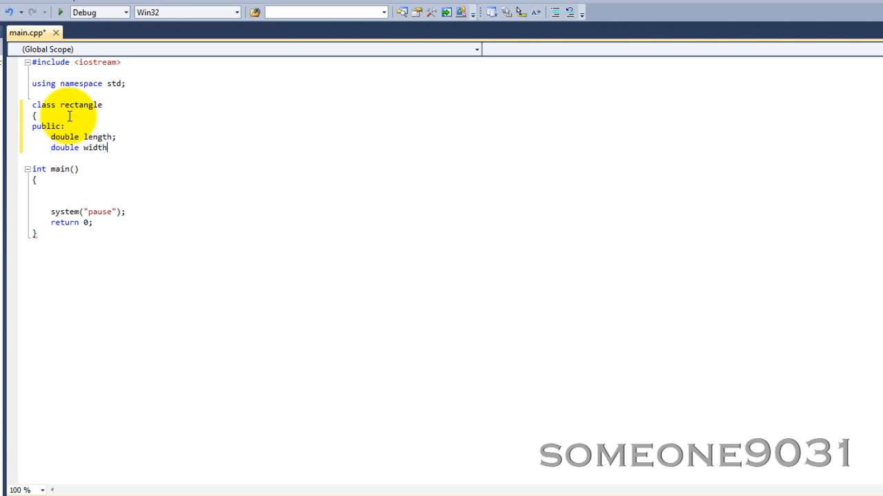
type(";")
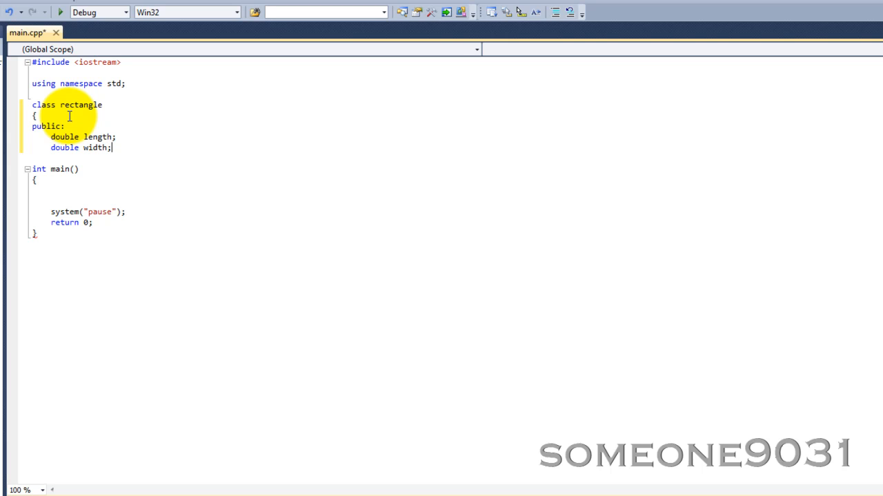
key("Return")
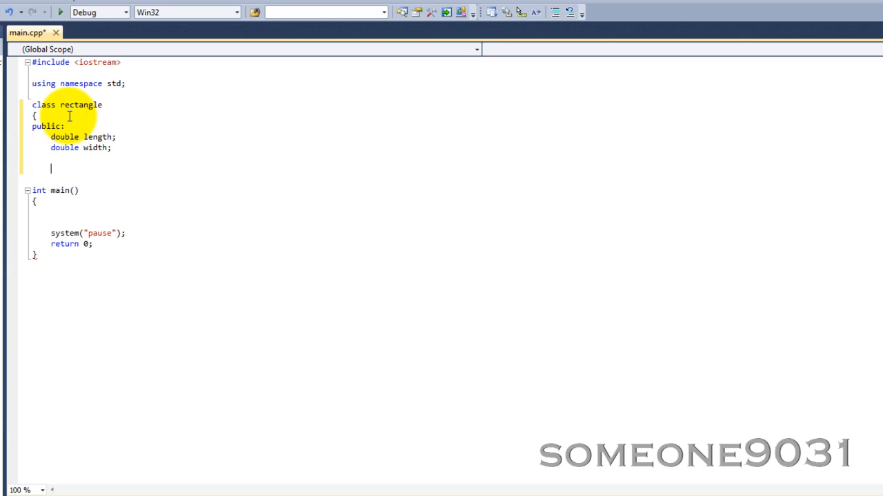
Write a rectangle() constructor setting length = 0 and width = 0
type("rectangle")
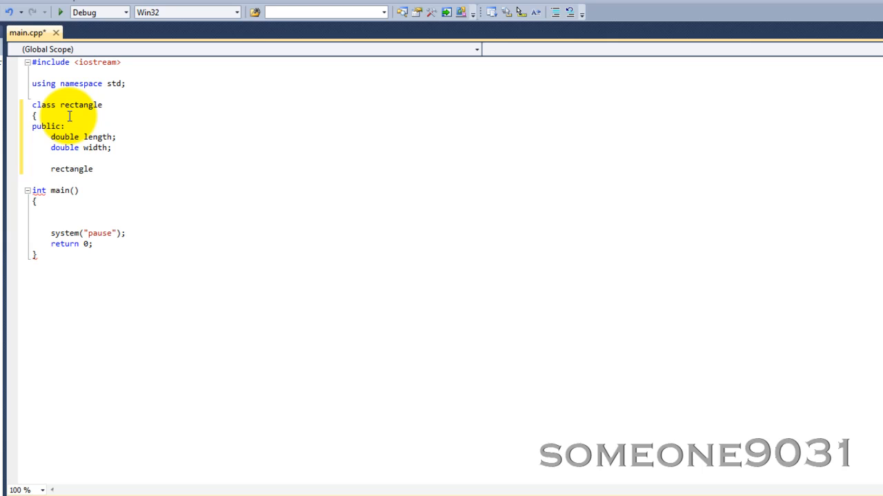
type("()")
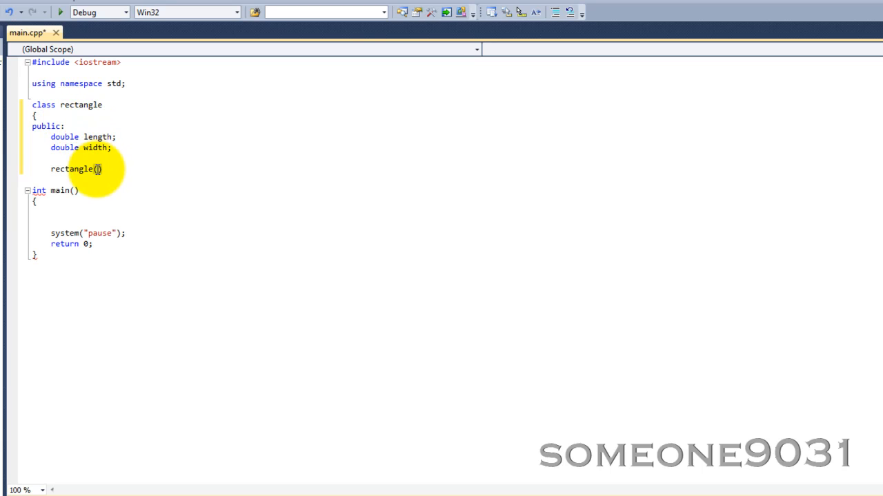
mouse_move(102, 116)
type("{")
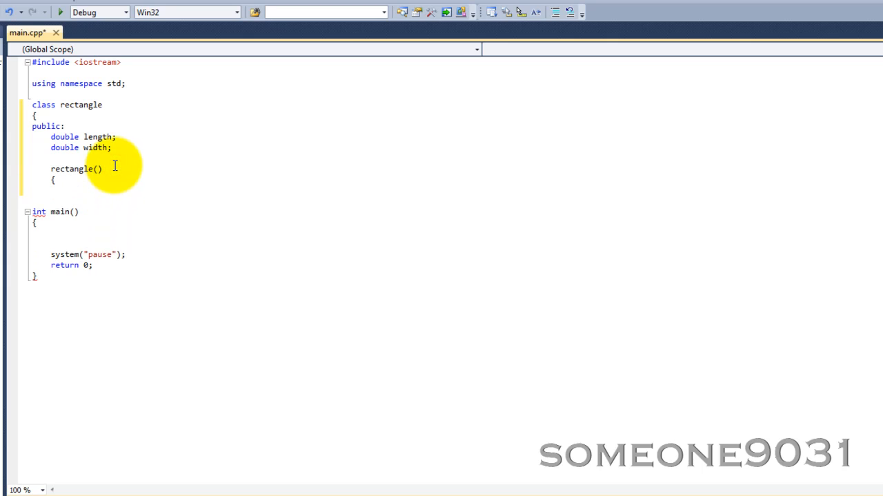
type("height")
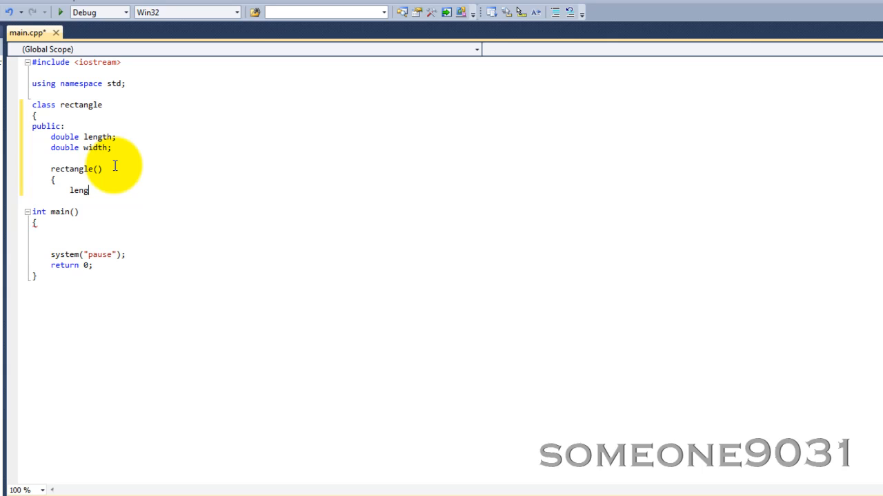
type("th = 0")
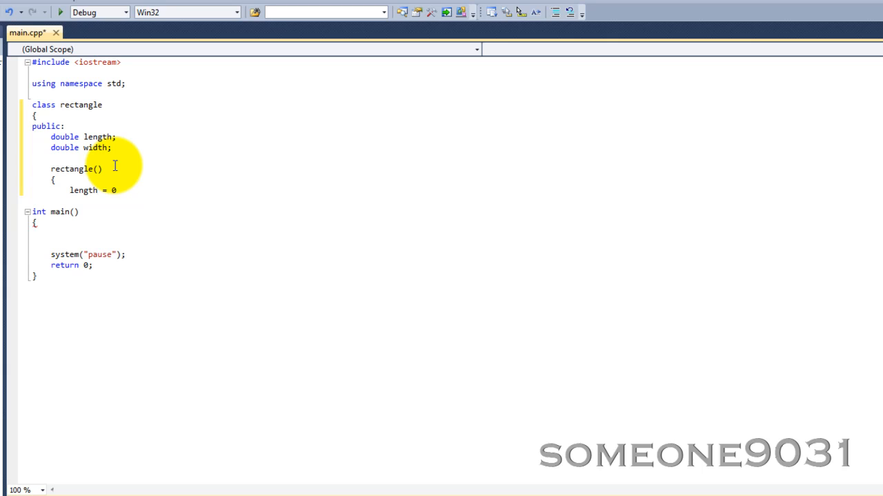
type("width = 0;")
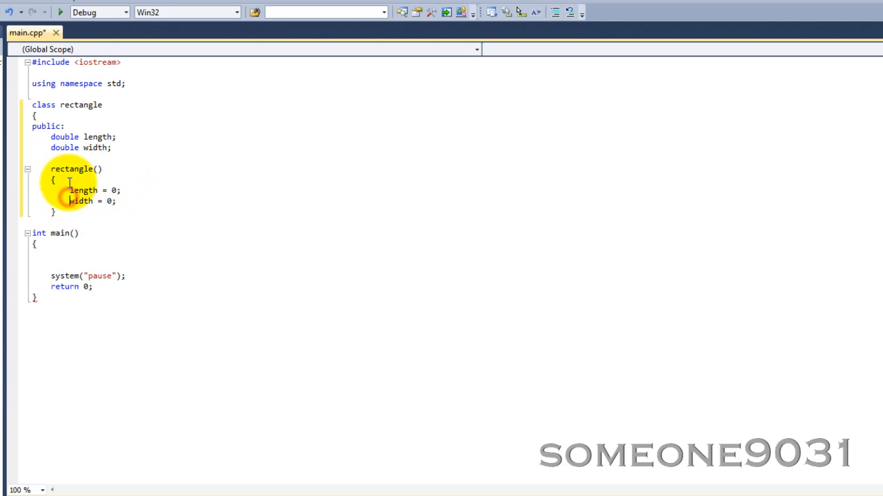
mouse_move(131, 161)
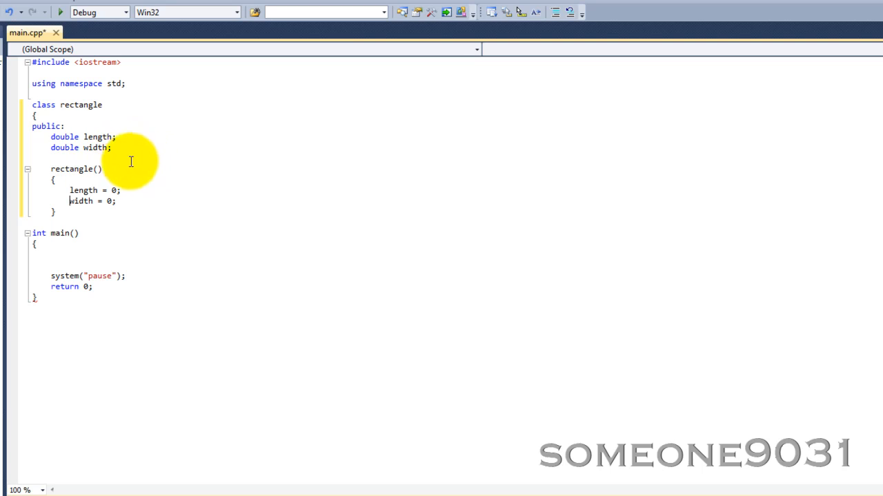
mouse_move(64, 105)
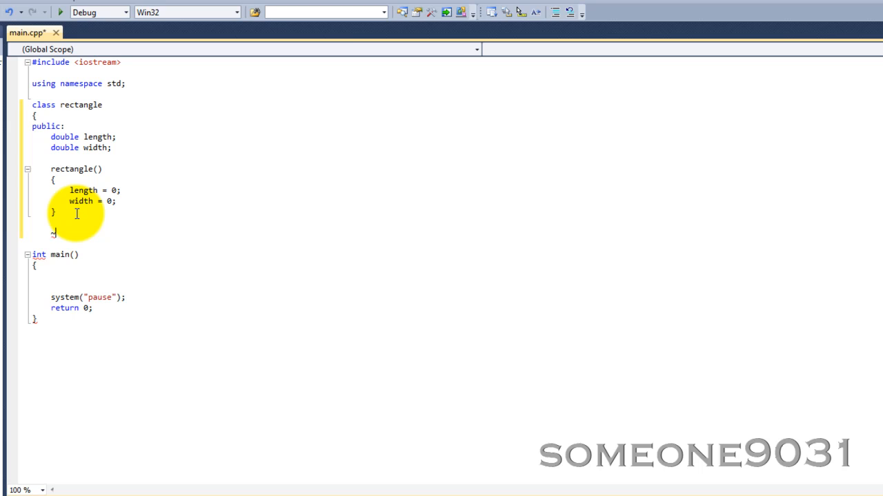
Add an empty ~rectangle() destructor after the constructor
type("~rectangle(")
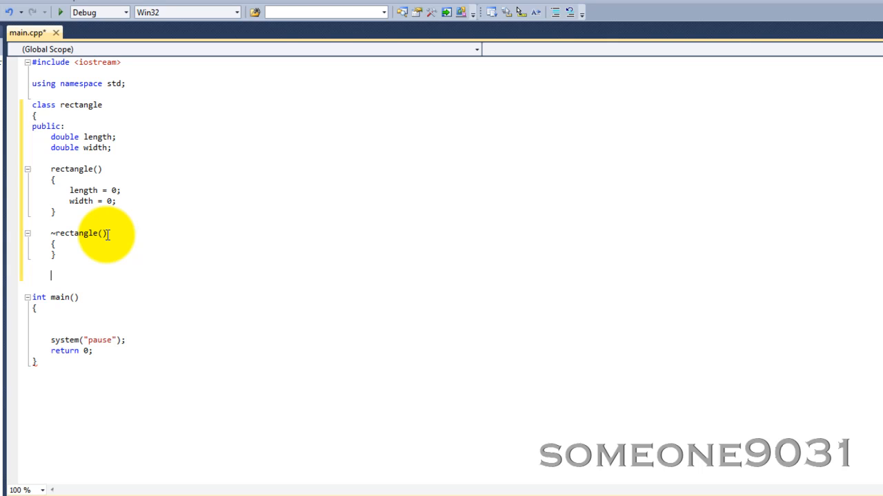
Write double calcPerim() returning (length + length + width + width)
type("double")
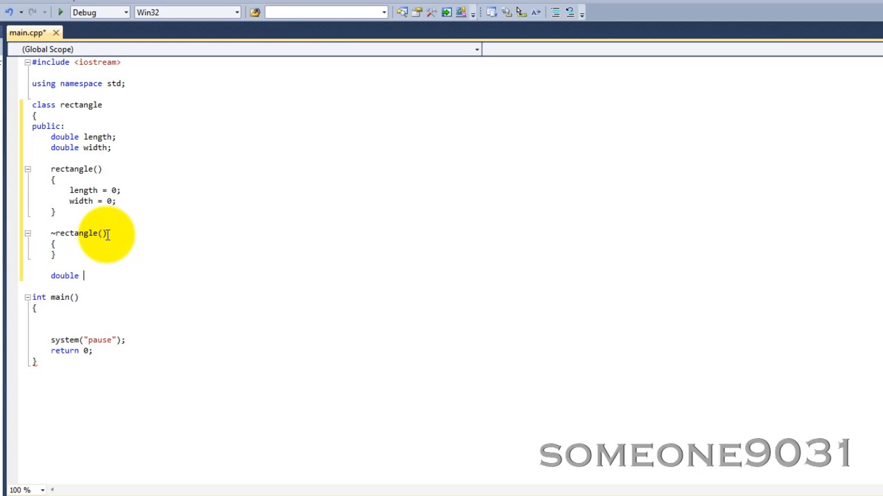
type("calcPerim")
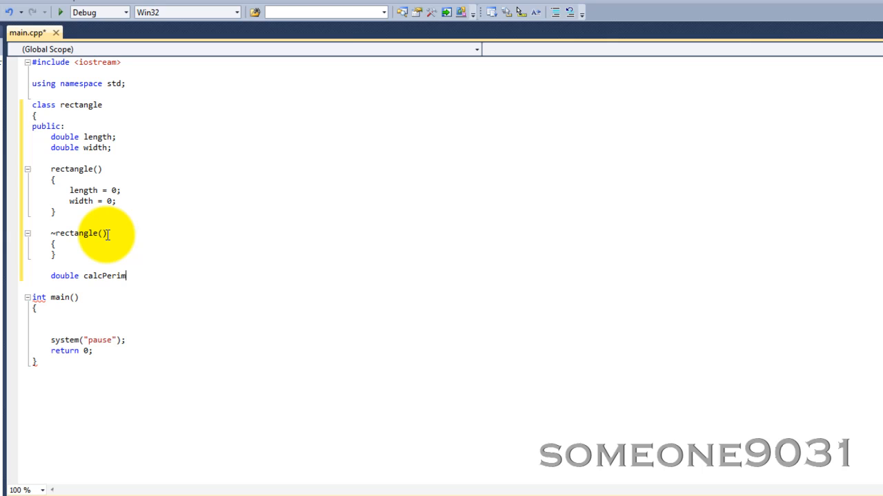
type("()")
type("{")
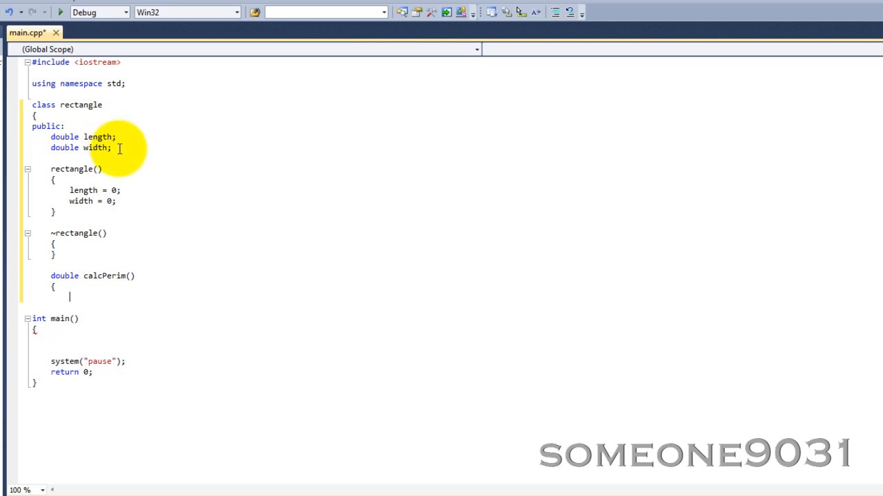
mouse_move(133, 269)
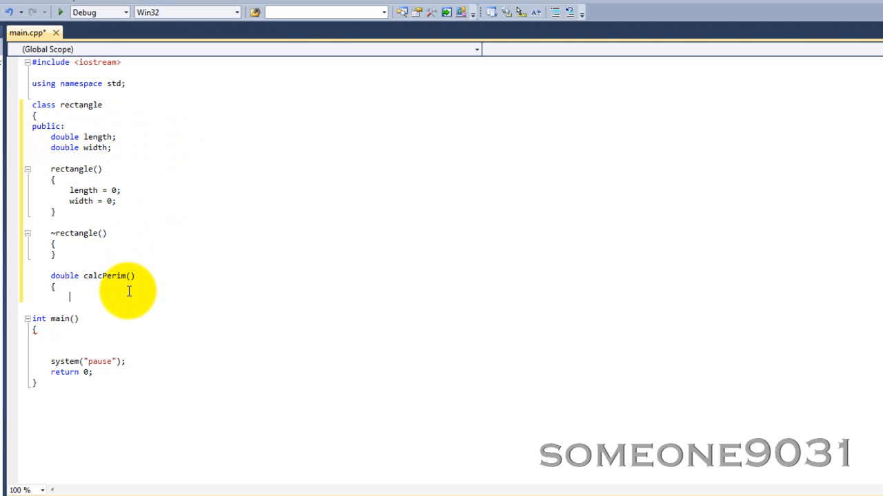
type("return (")
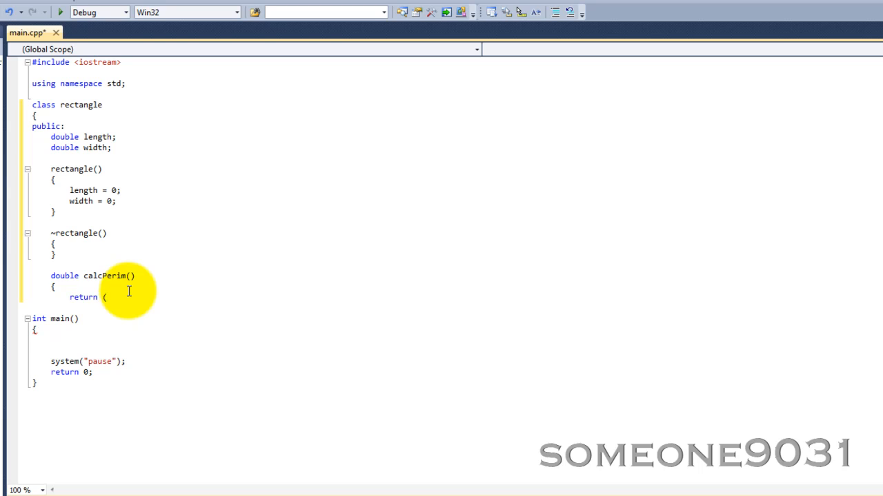
type("length")
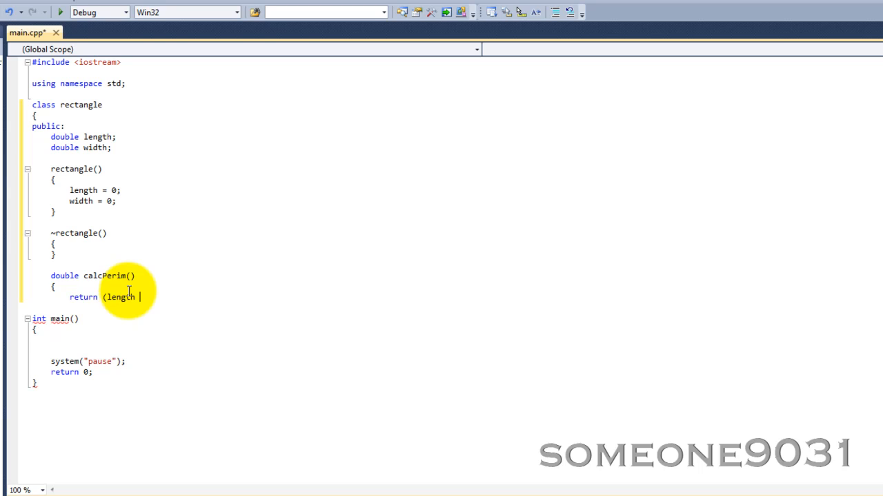
type("+ length")
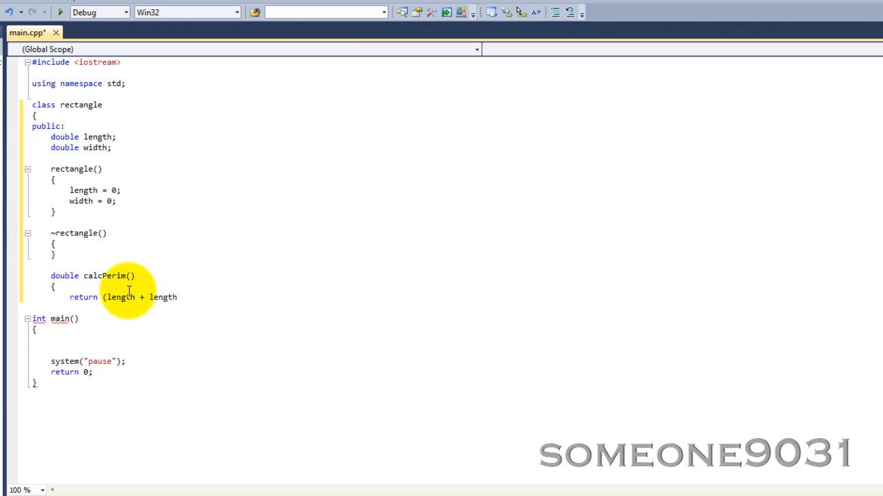
type("+")
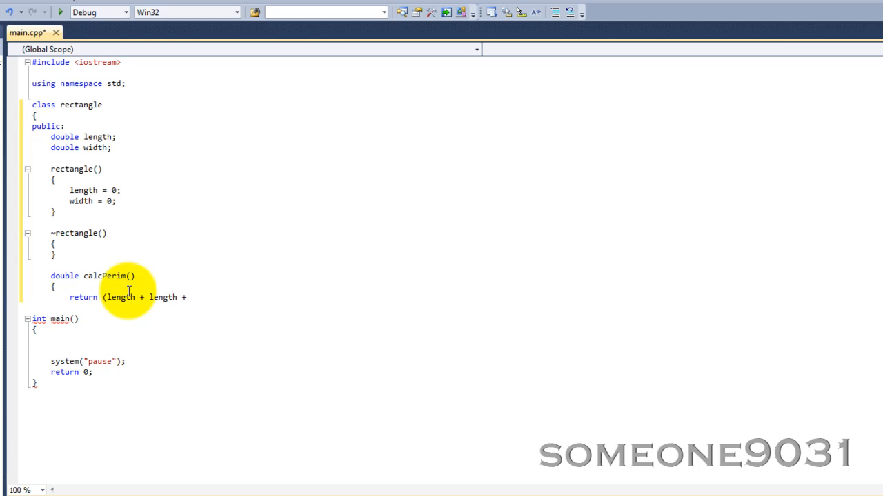
type("width + w")
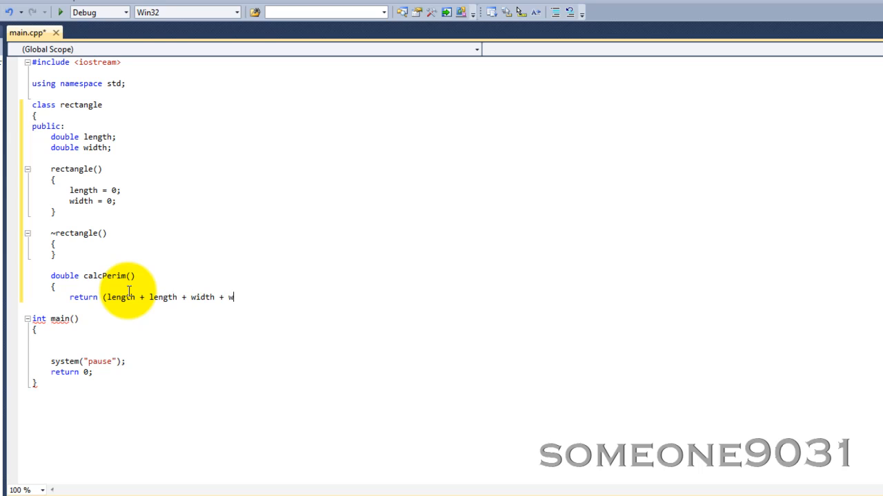
type("idth);")
type("}")
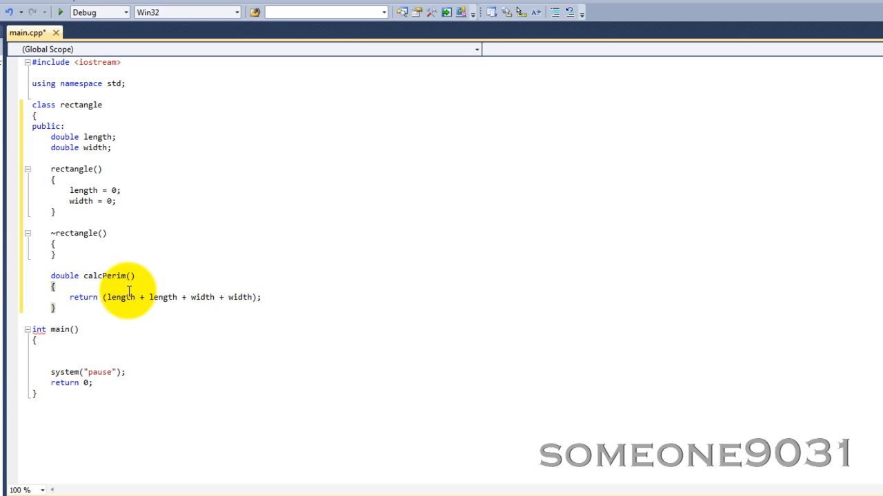
mouse_move(136, 259)
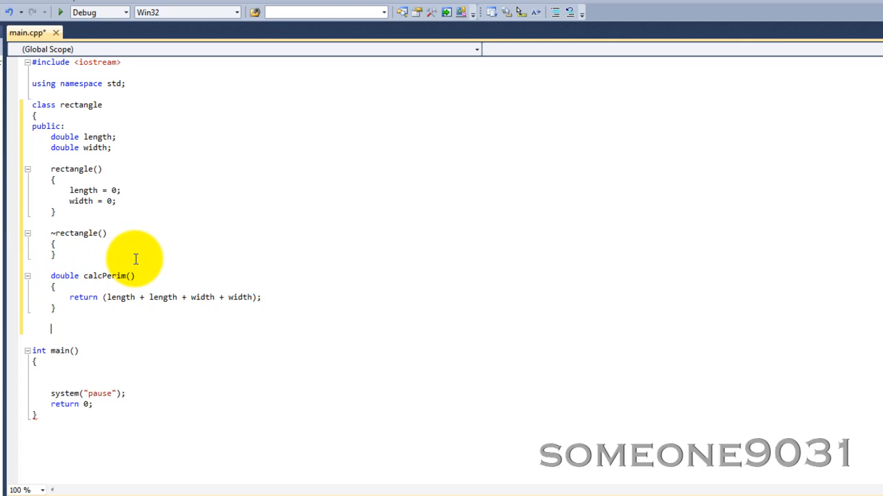
Write double calcArea() returning (length * width) and close the class with a semicolon
type("double cacl")
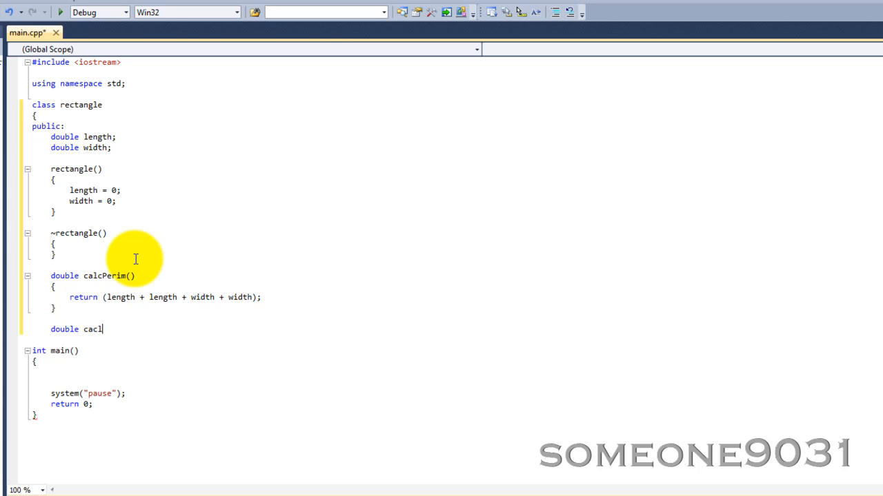
type("cArea")
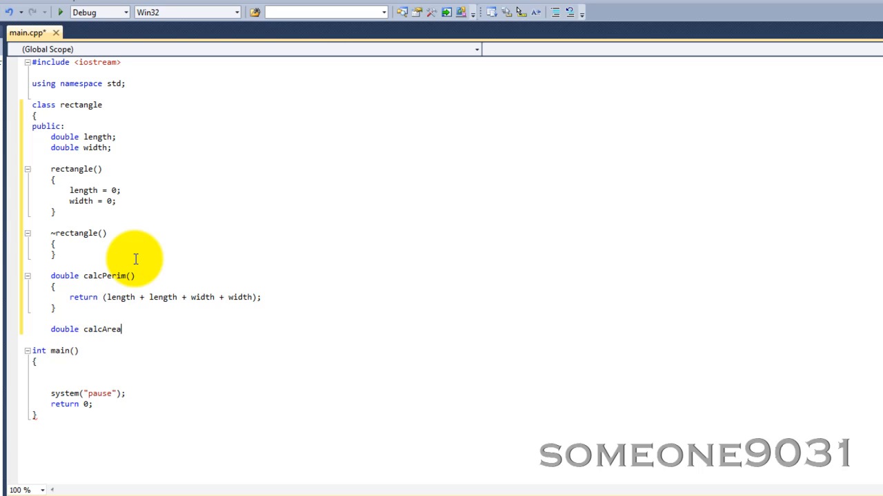
type("()")
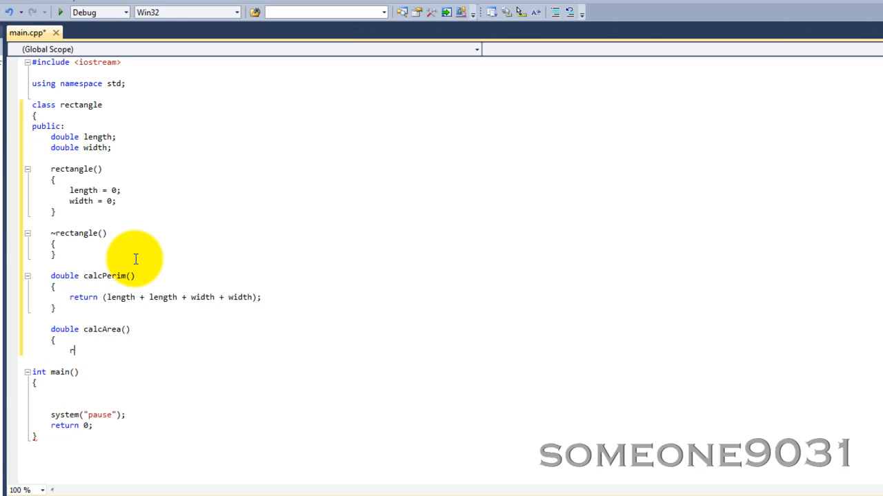
type("eturn (")
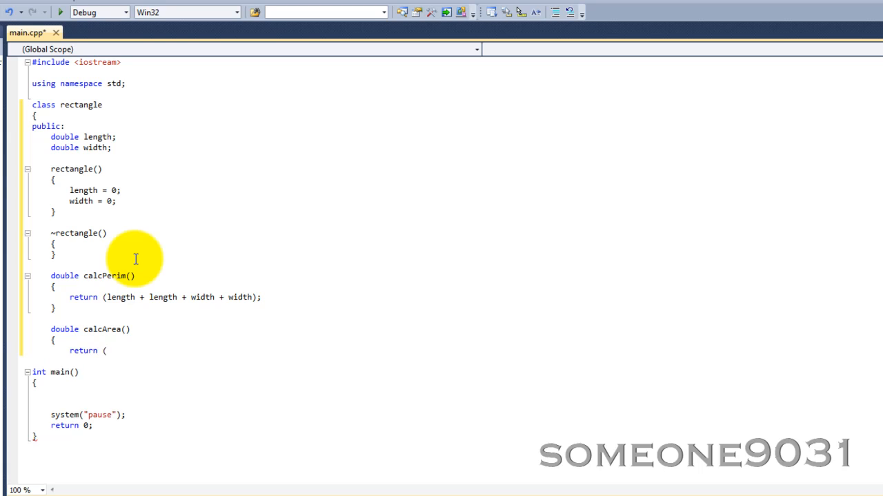
type("length")
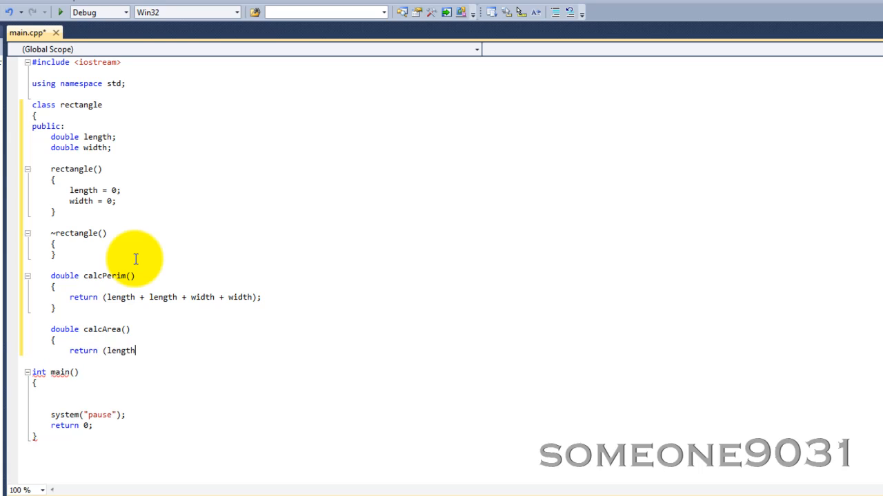
type("* width);")
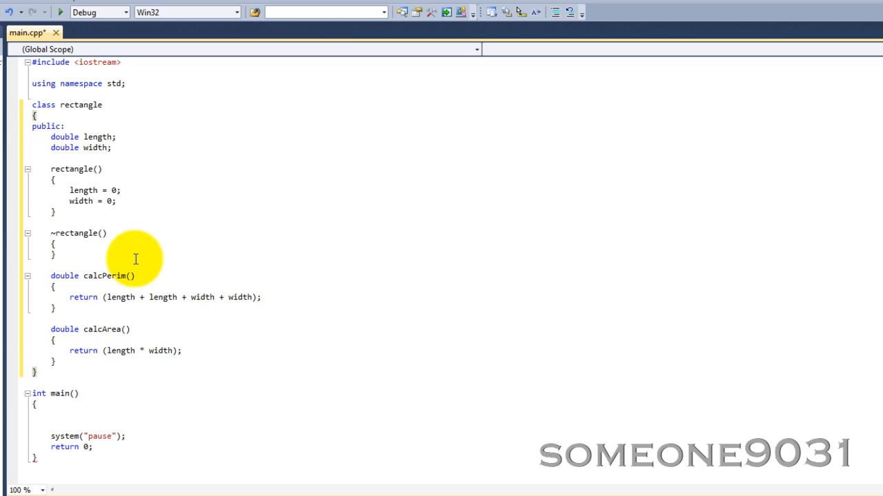
left_click(36, 372)
type(";")
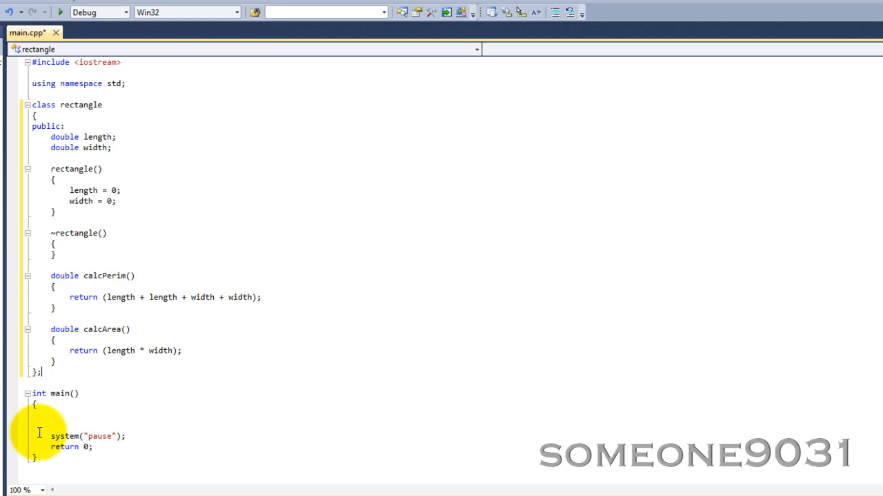
In main declare 'rectangle r;' and print "Length: " with r.length
left_click(50, 414)
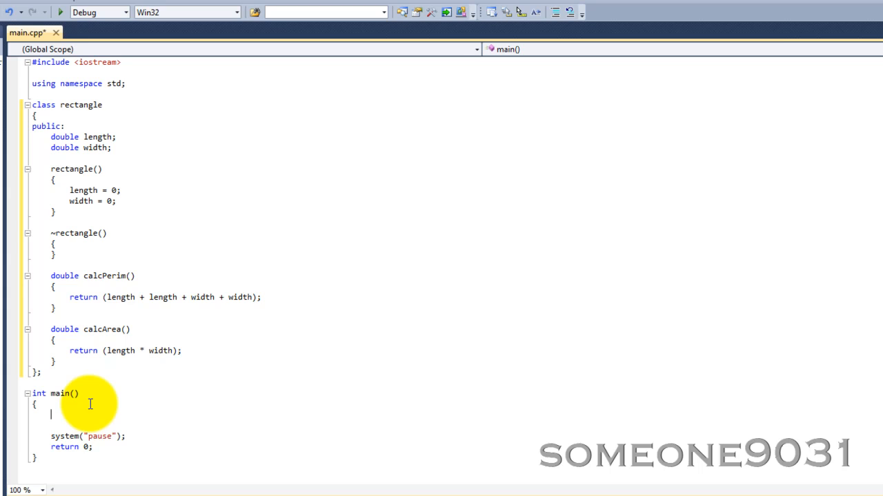
type("rectangle")
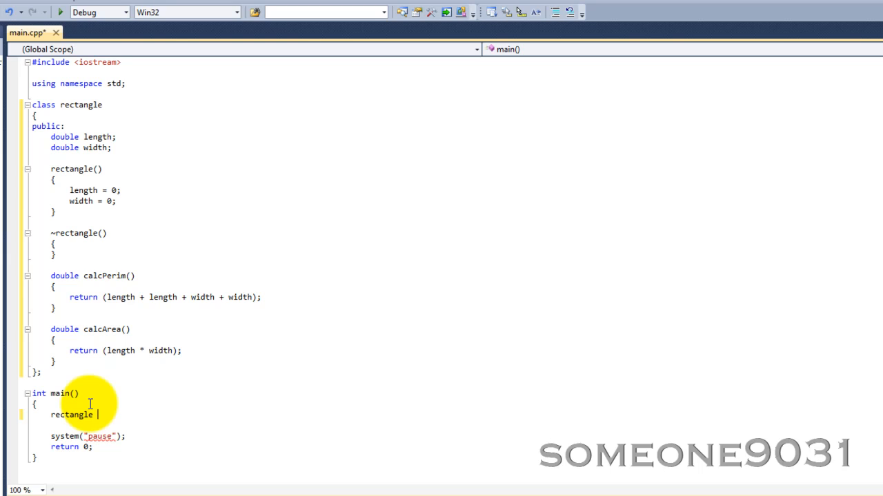
type("r;")
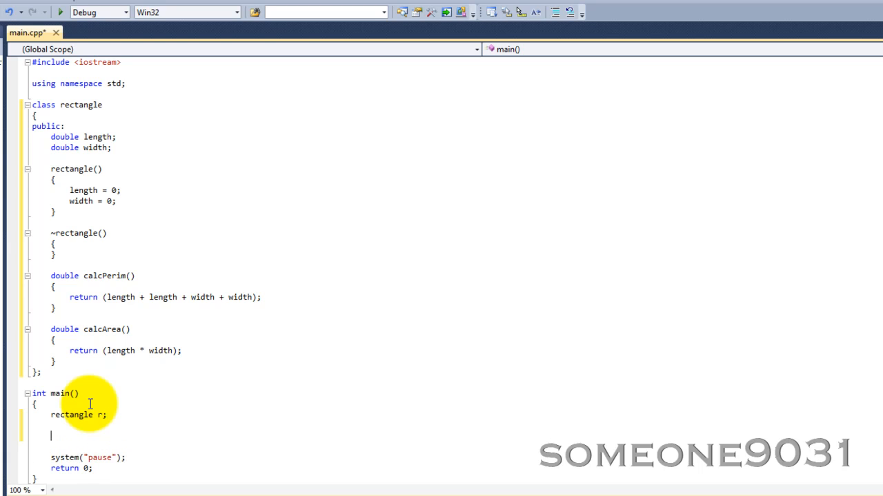
type("cout << \"Lengh")
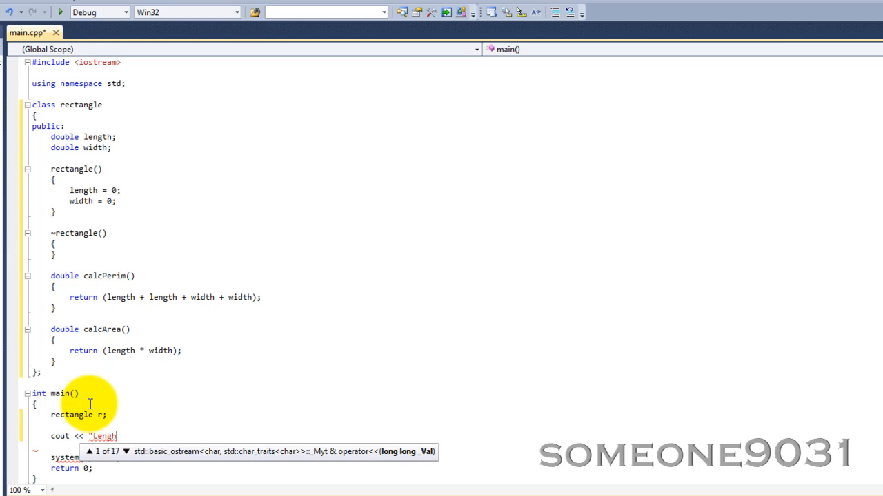
type("th: \" <<")
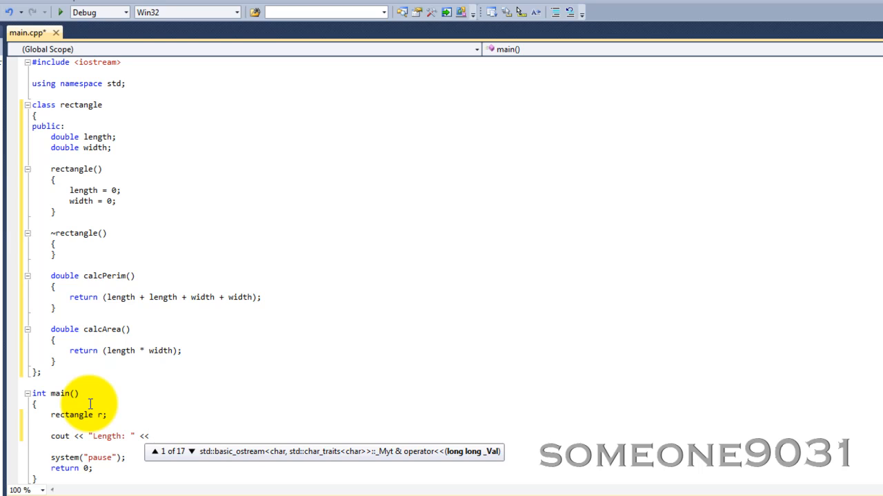
type("r.length << endl;")
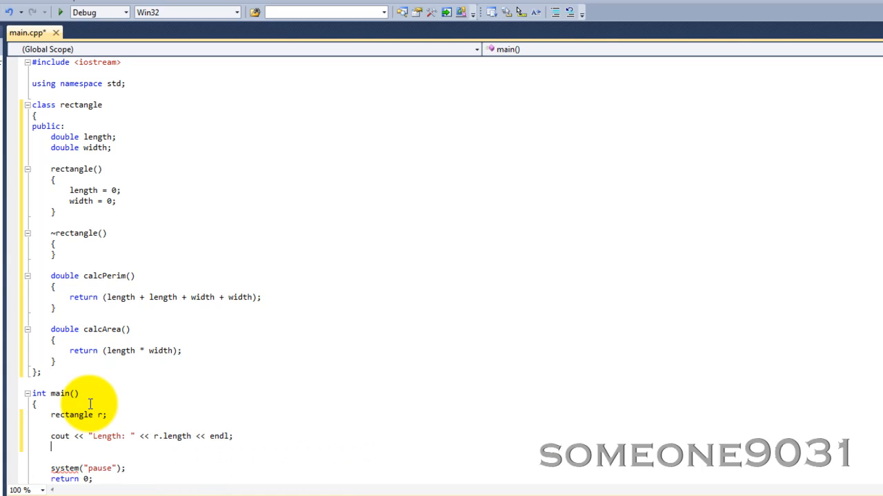
Print "Width: " with r.width followed by endl
type("cout << \"")
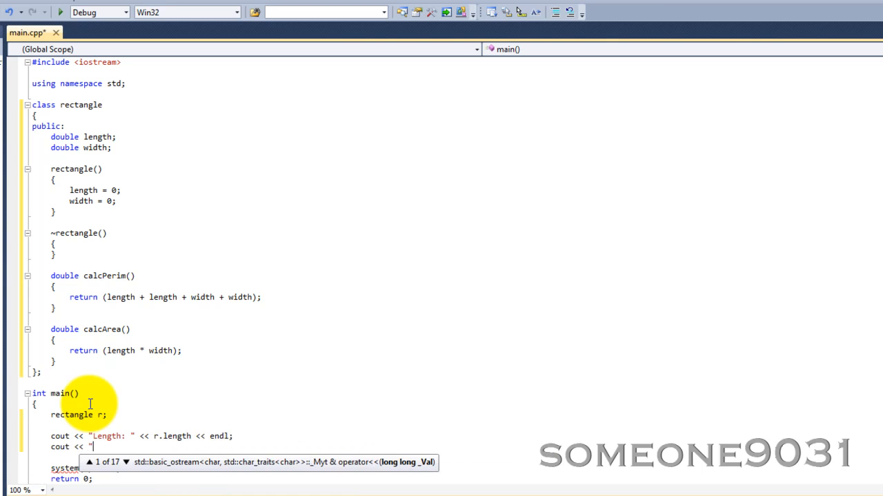
type("Widtj")
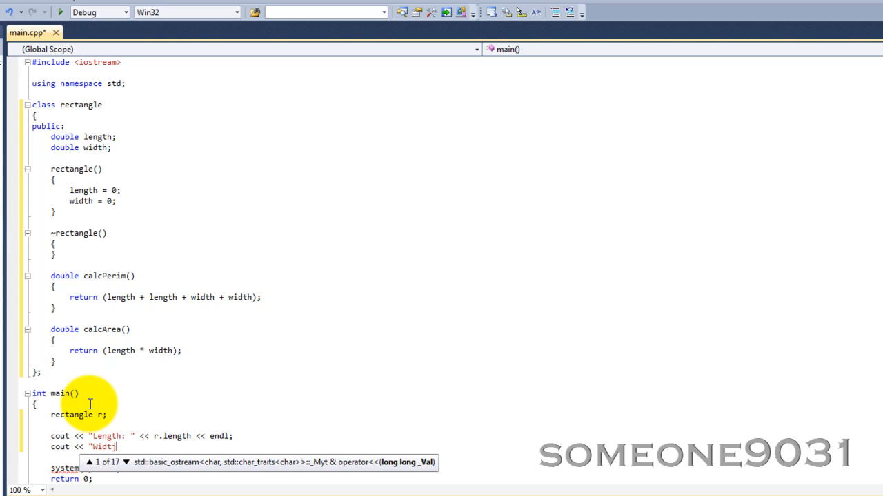
type("idth: \"")
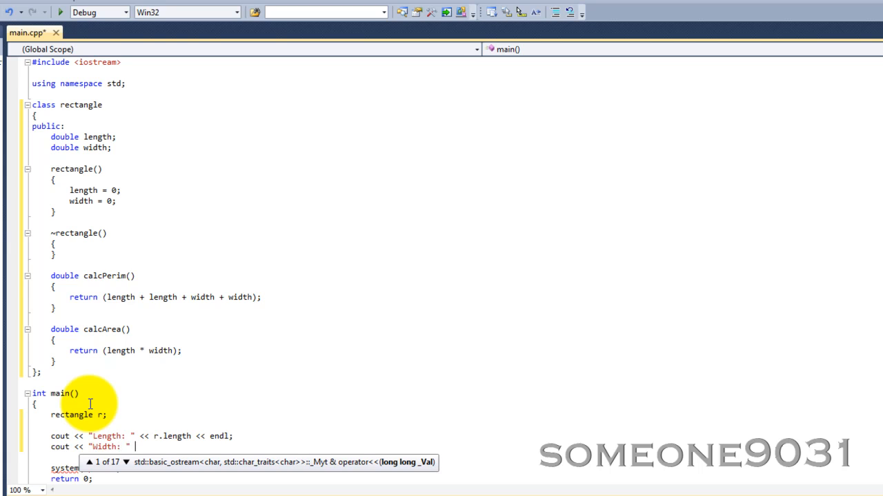
type("r.width")
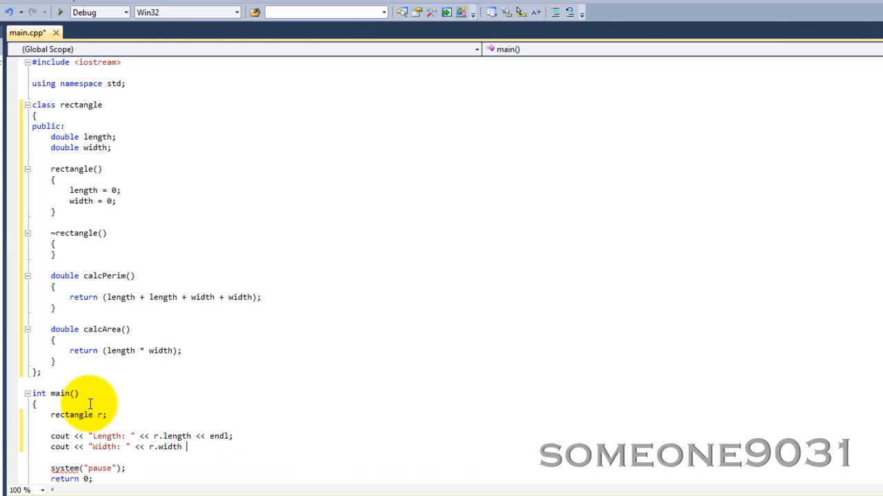
type("<< endl;")
type("cout << \"")
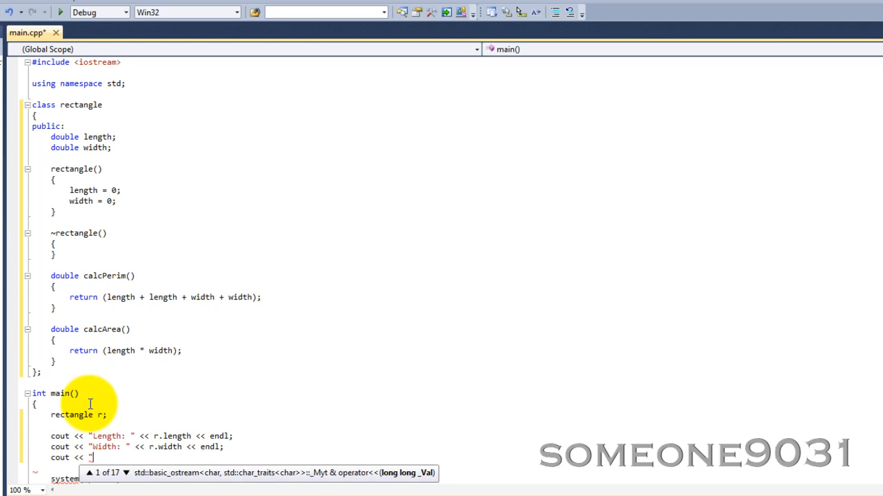
Print "Perimeter: " via r.calcPerim() and "Area: " via r.calcArea(), each ending with endl
type("Peri")
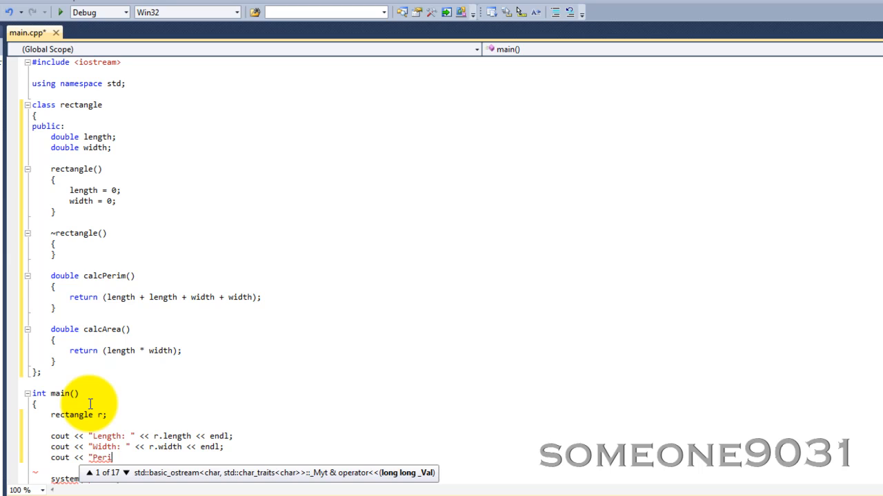
type("meter:")
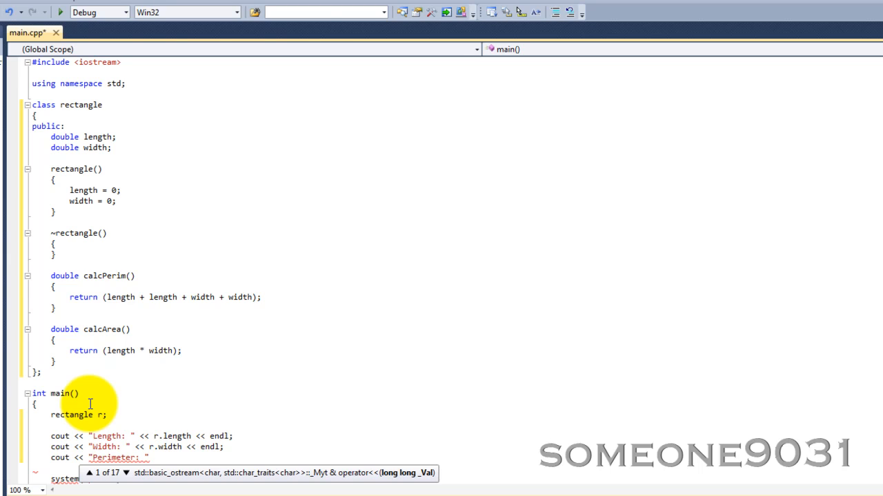
type("<< r")
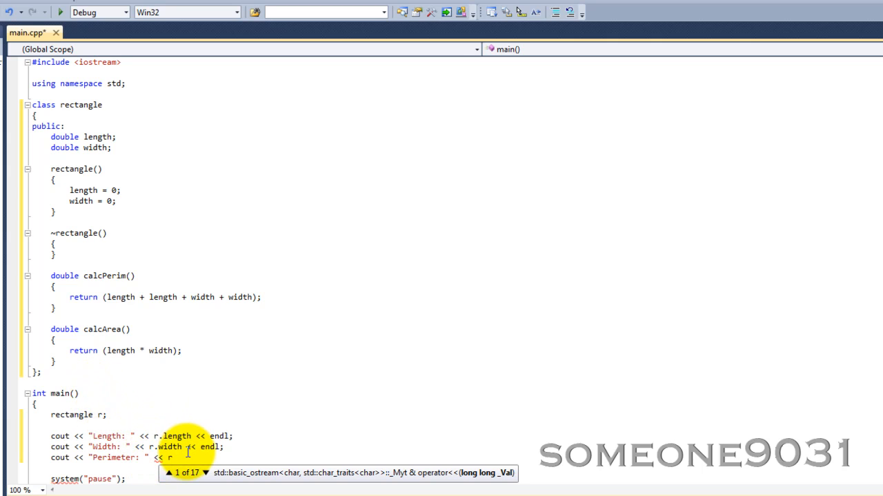
type(".calcPerim() <<")
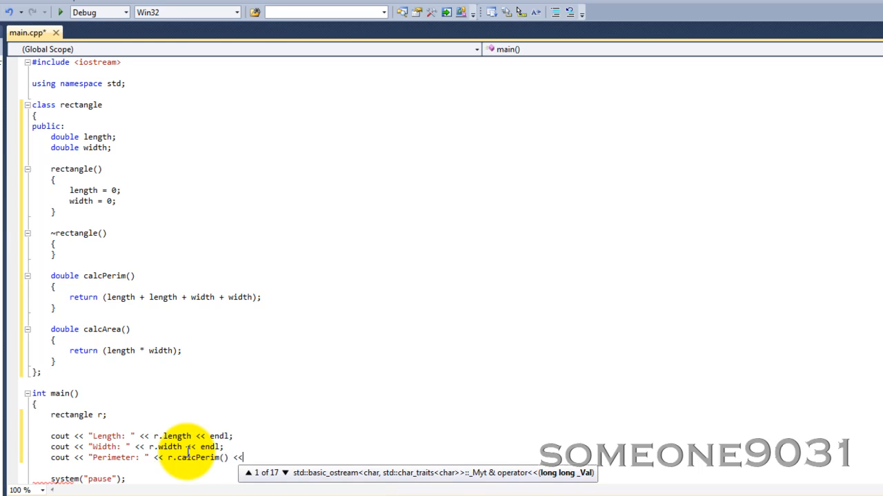
type("endl;")
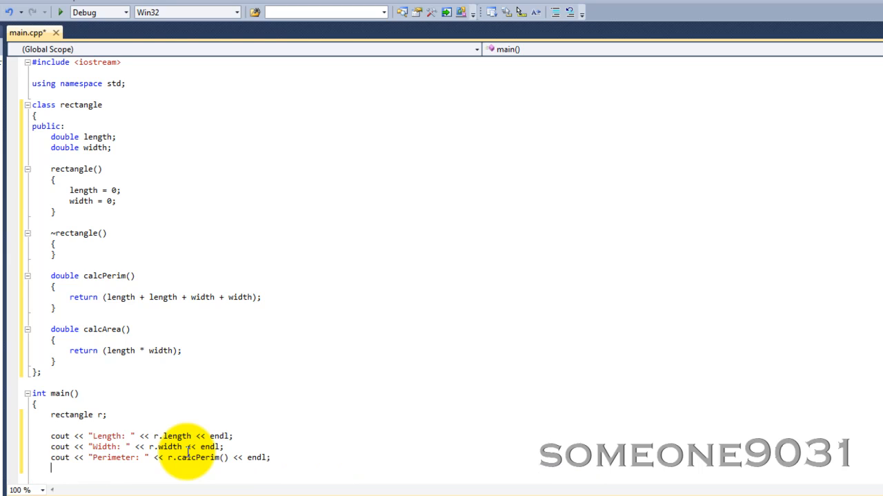
type("cout << \"")
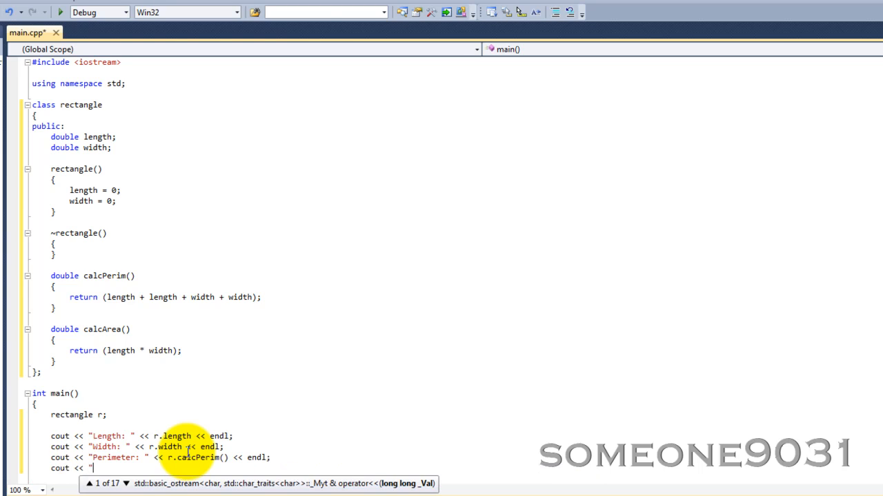
type("Area: \" << r.calcArea(")
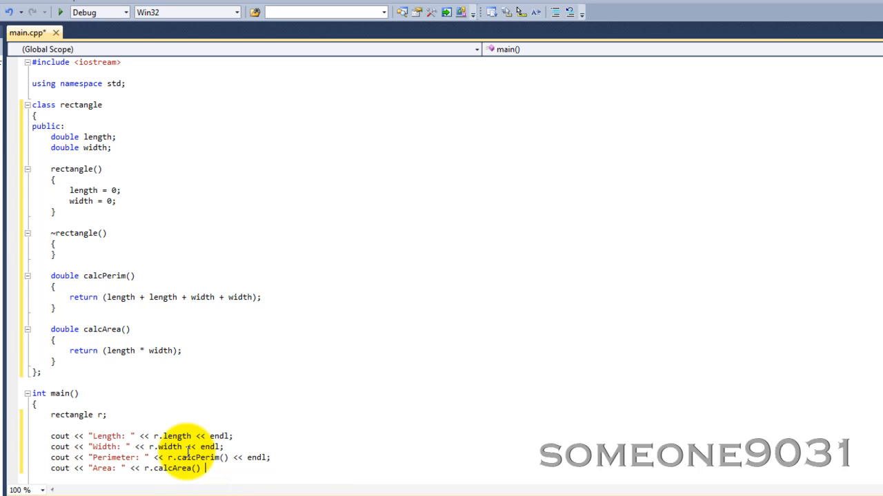
type("<< endl;")
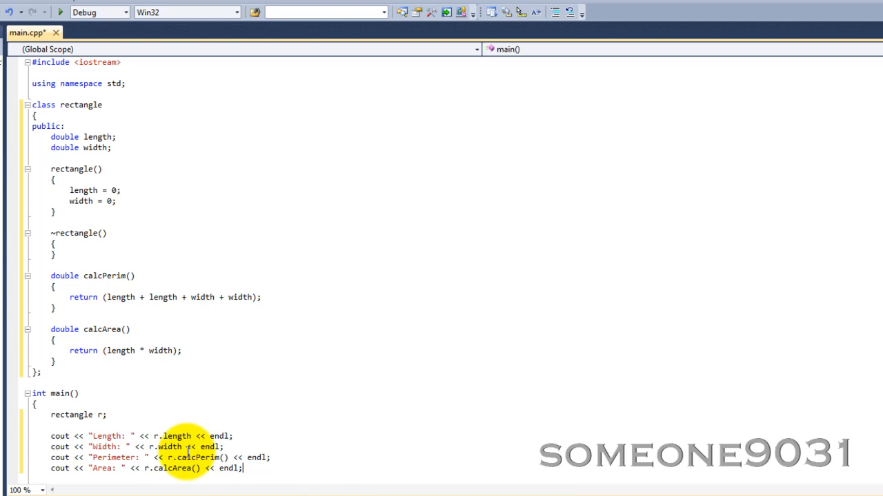
scroll("down", 3)
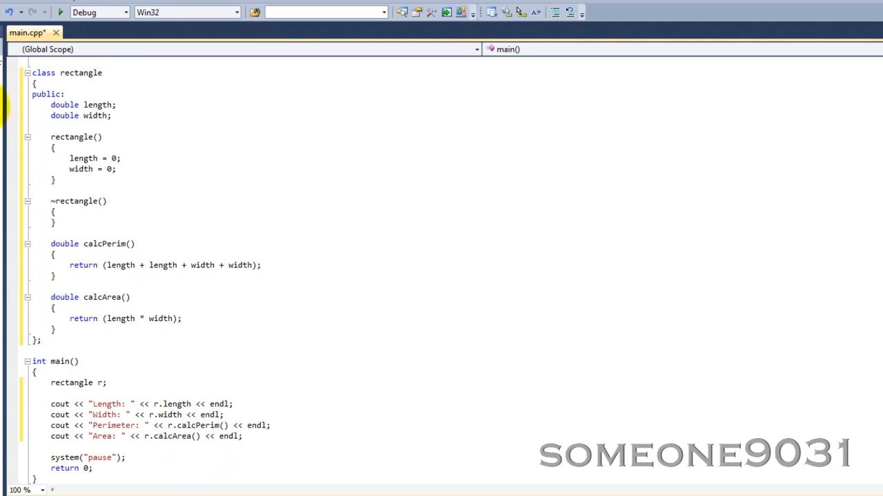
Start debugging, confirming the rebuild of the out-of-date project so the program runs
left_click(61, 11)
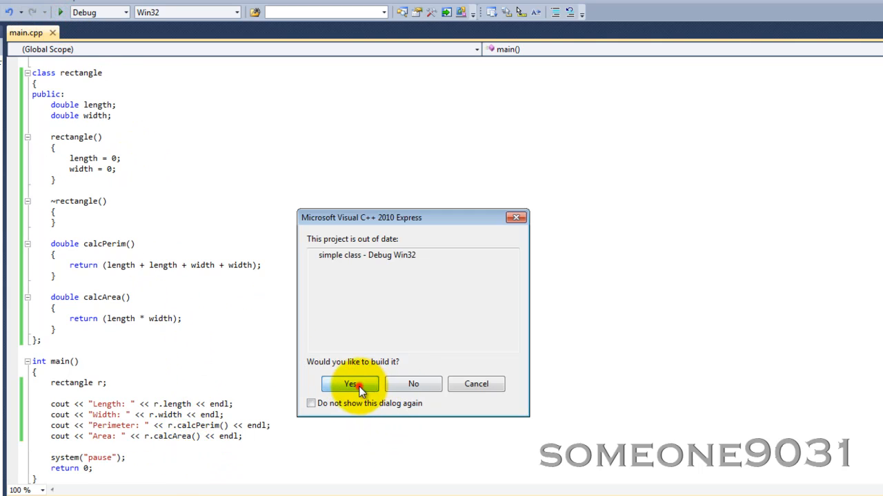
left_click(350, 384)
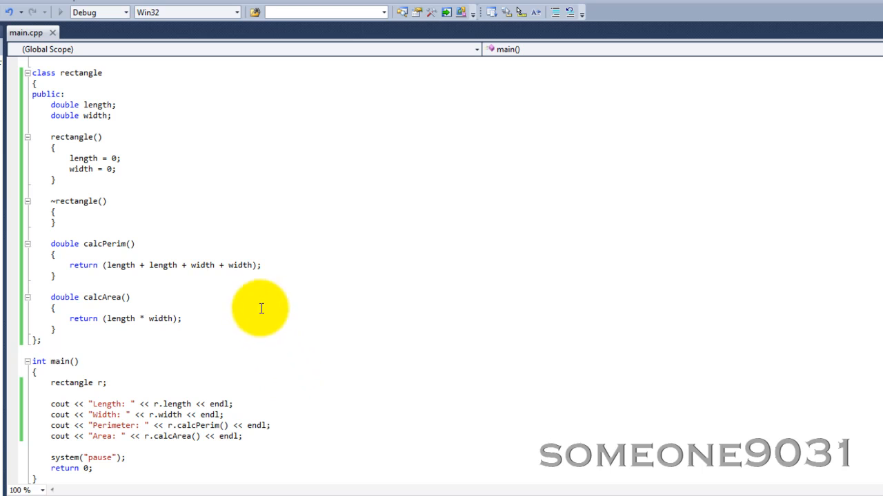
mouse_move(142, 219)
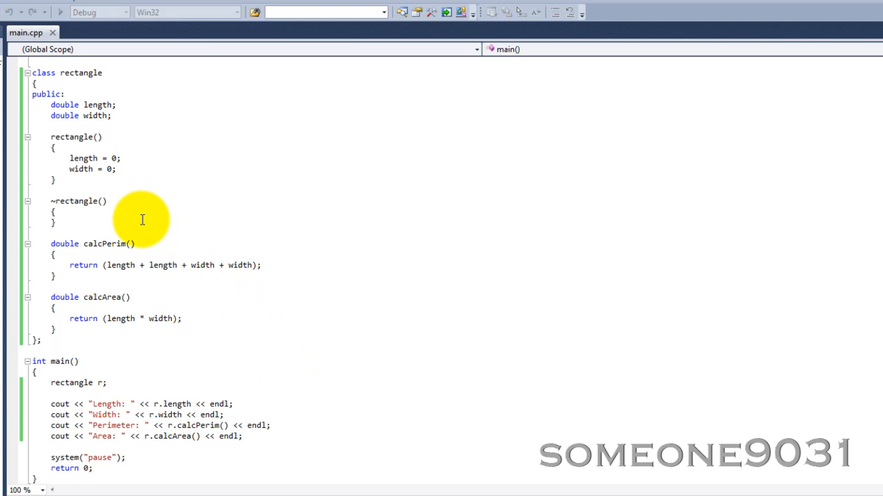
left_click(74, 11)
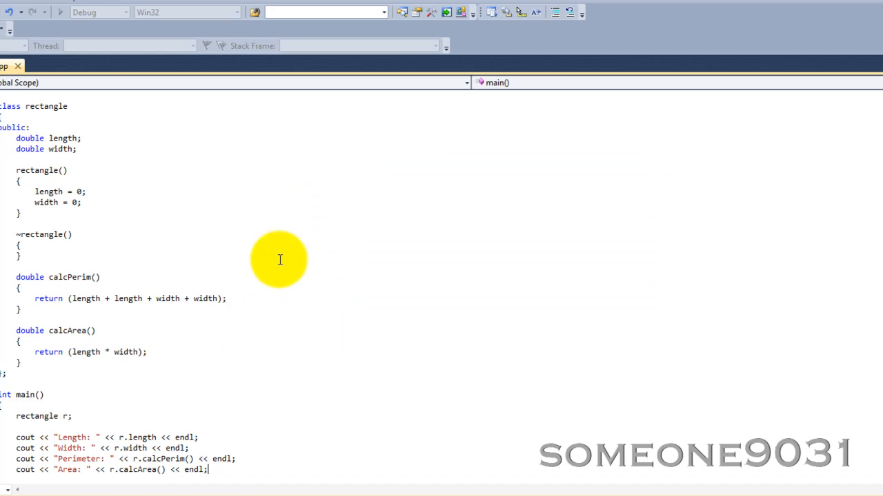
Add 'r.width = 3;' and 'r.length = 9;' after the first print block
scroll("down", 3)
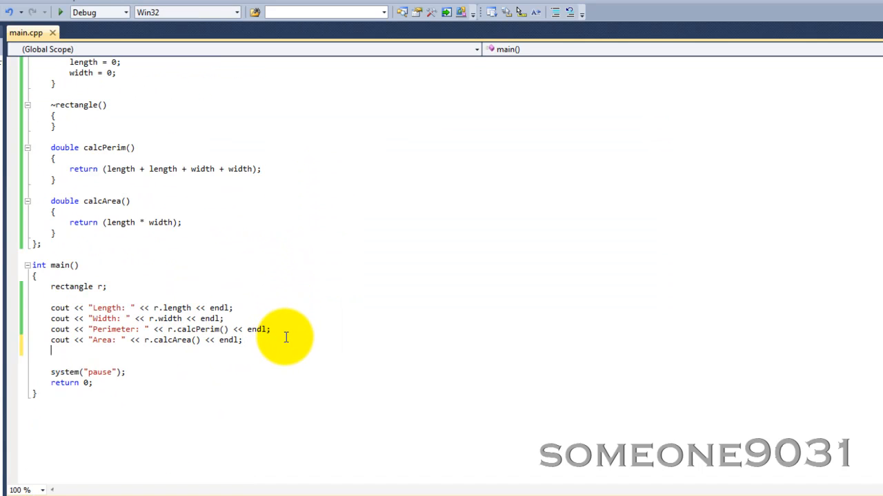
type("r.")
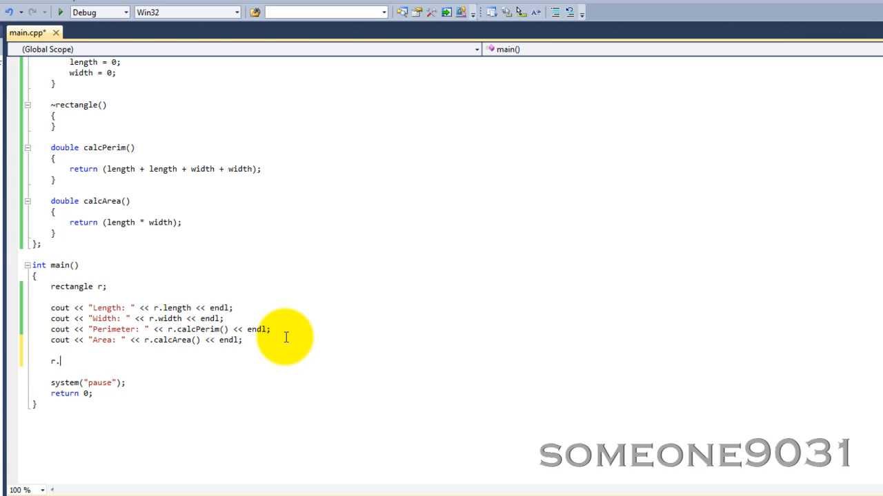
type(".")
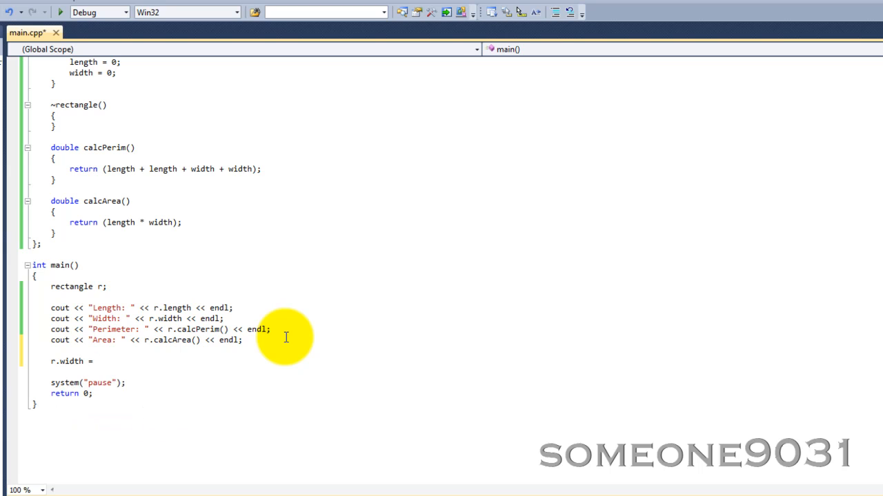
type("3")
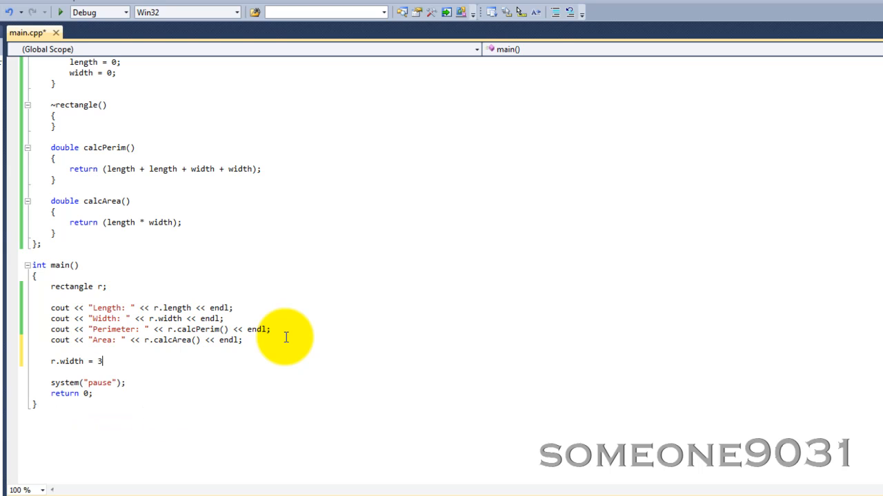
type(";")
type("r.length =")
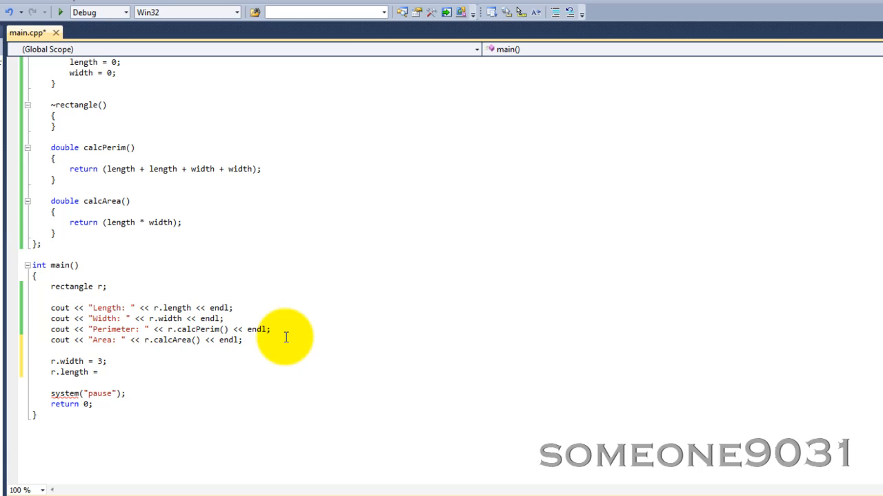
type("9;")
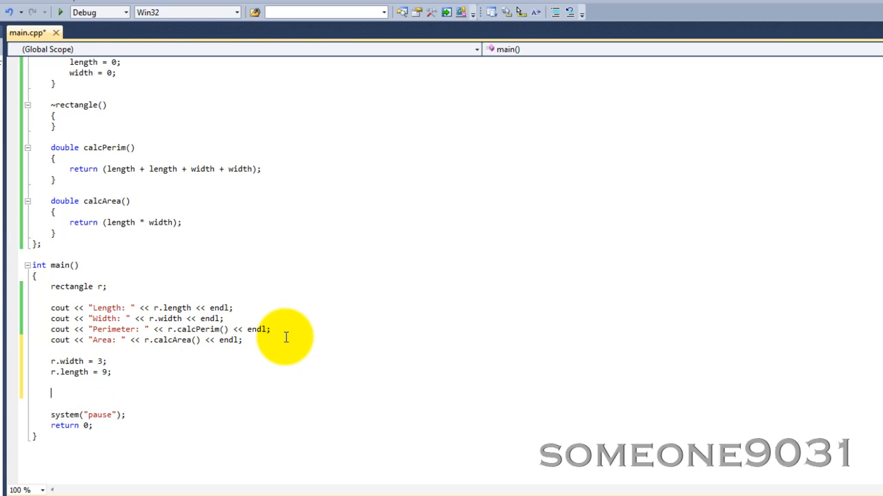
Copy the four cout lines below the assignments, then build and run to show Area 27
left_click_drag(50, 308, 235, 339)
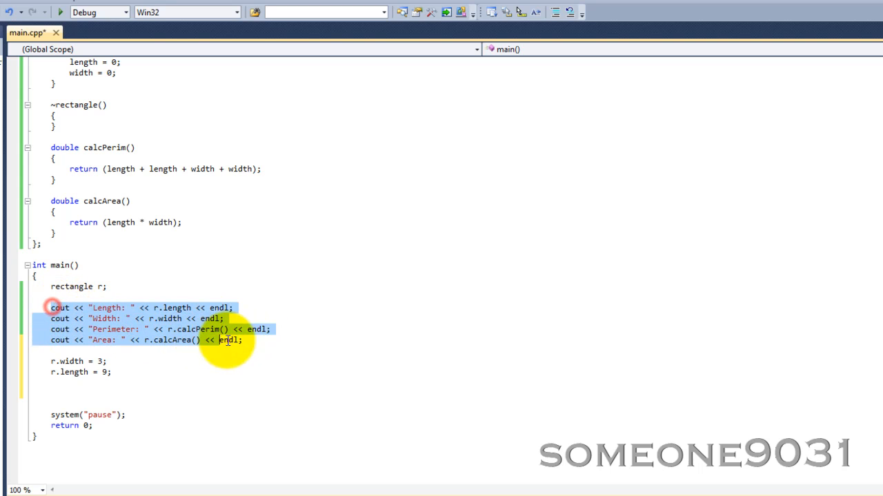
left_click(128, 393)
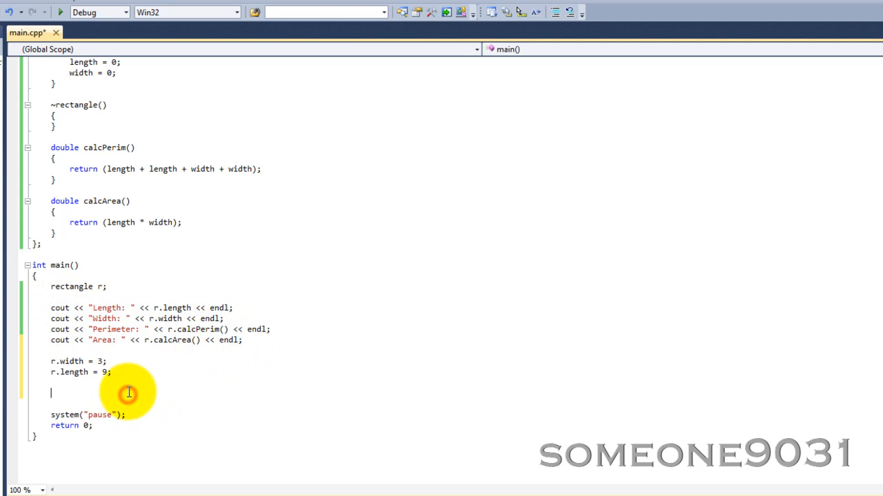
left_click(61, 11)
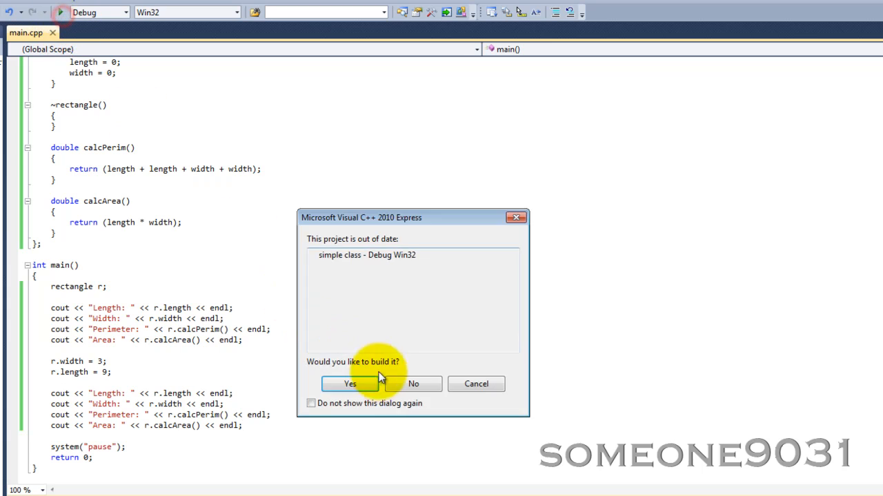
left_click(349, 383)
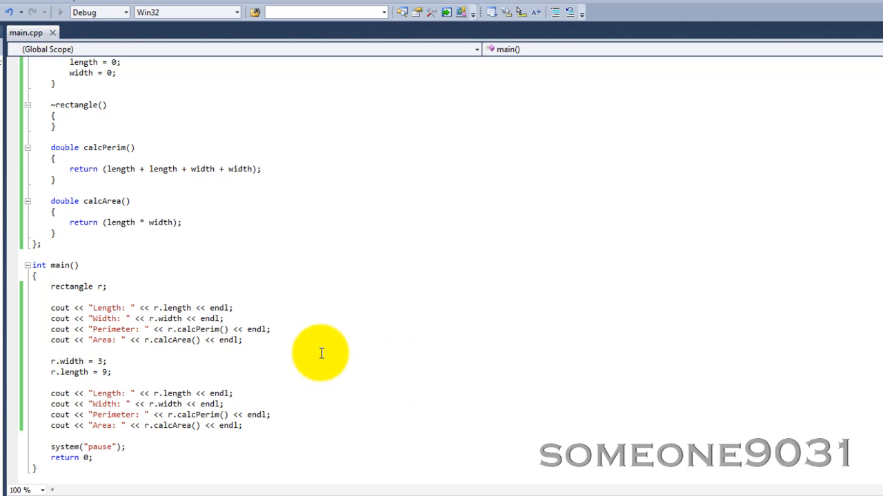
mouse_move(317, 299)
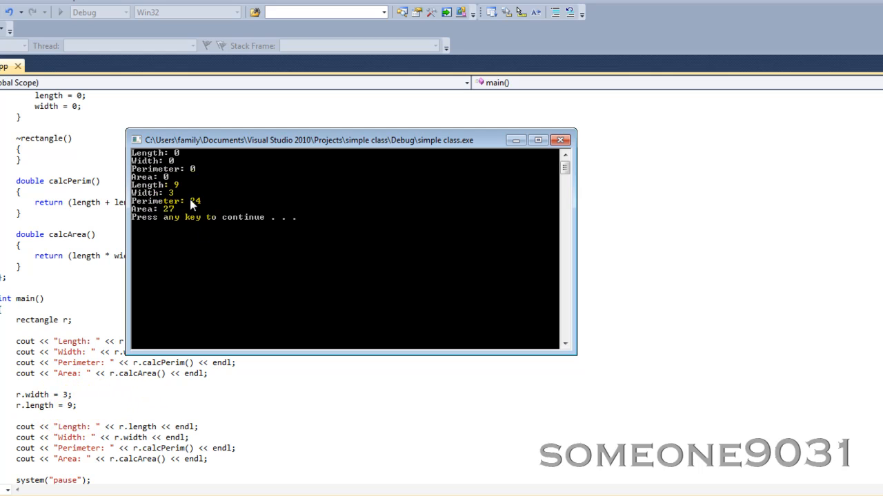
mouse_move(171, 215)
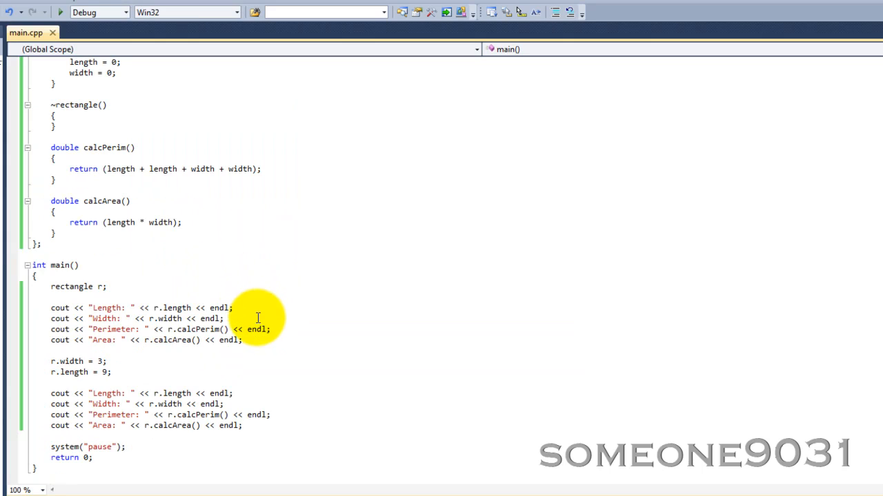
Mark length and width private and the methods public in the rectangle class
scroll("up", 3)
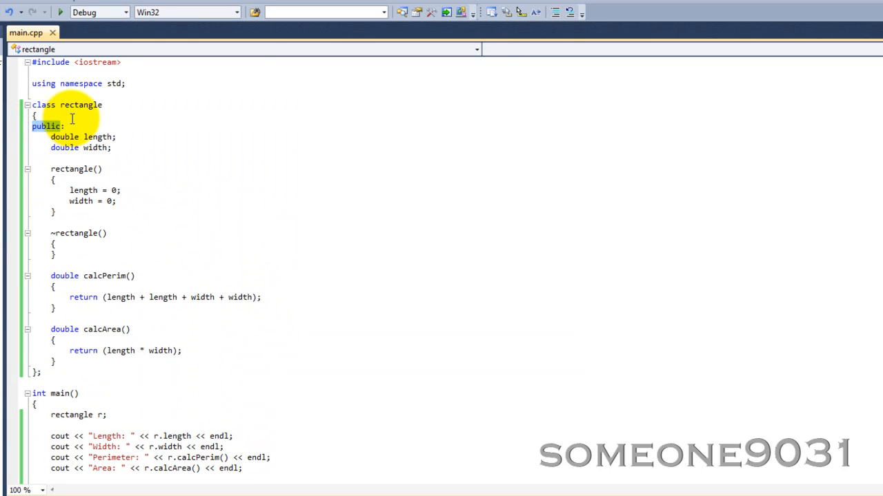
type("private:")
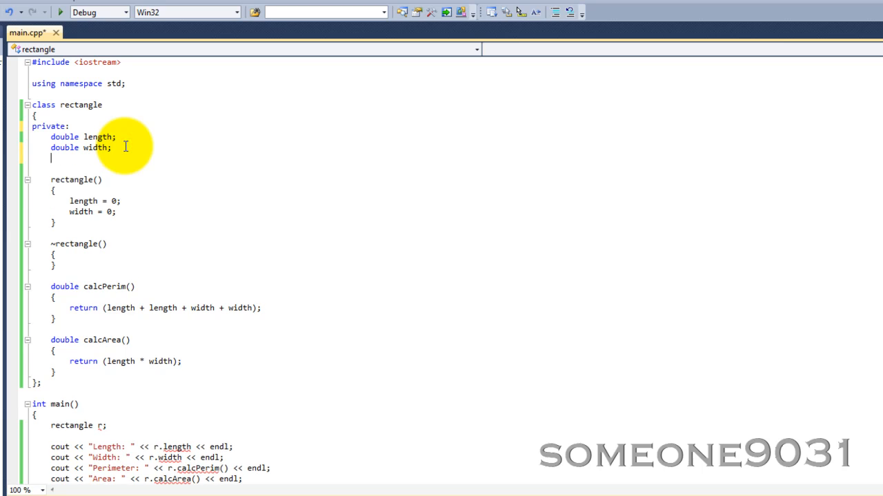
type("publi")
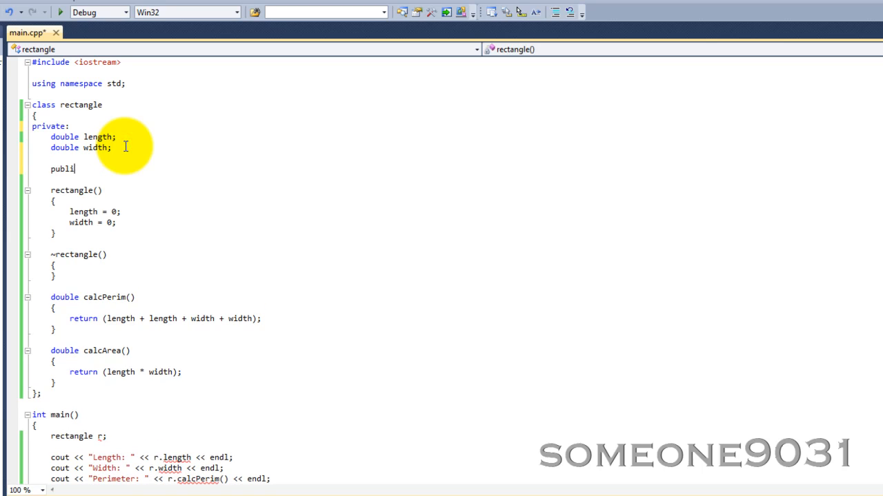
type(":")
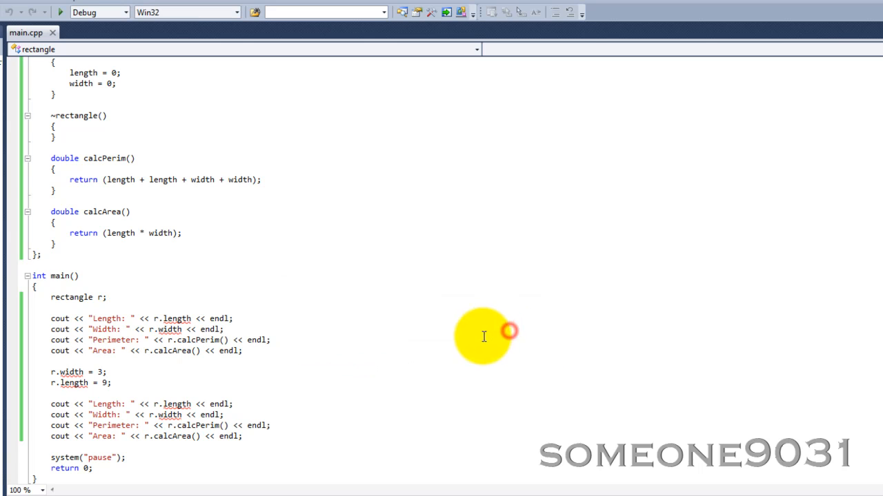
mouse_move(281, 414)
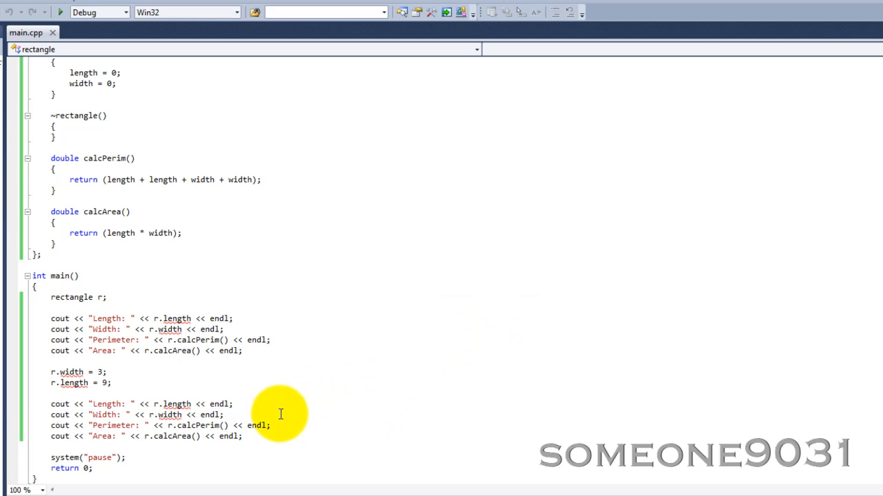
mouse_move(289, 400)
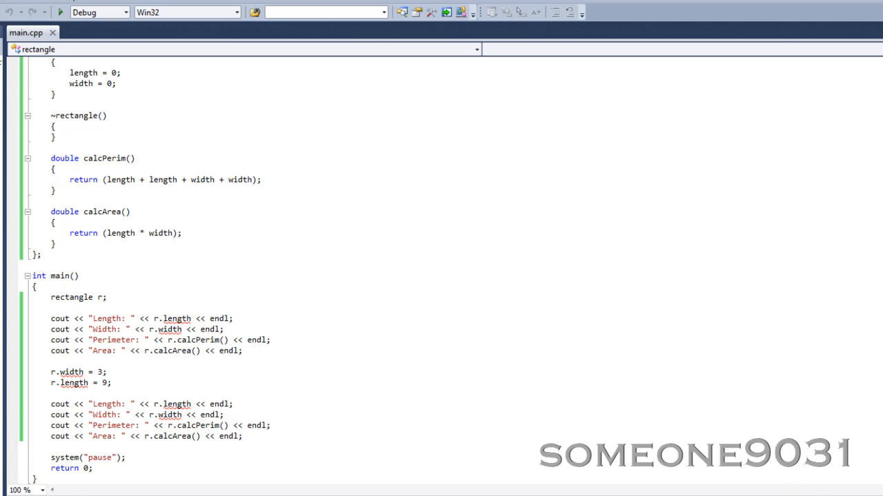
Add void setWidth(double w) { width = w; } to the rectangle class
scroll("up", 3)
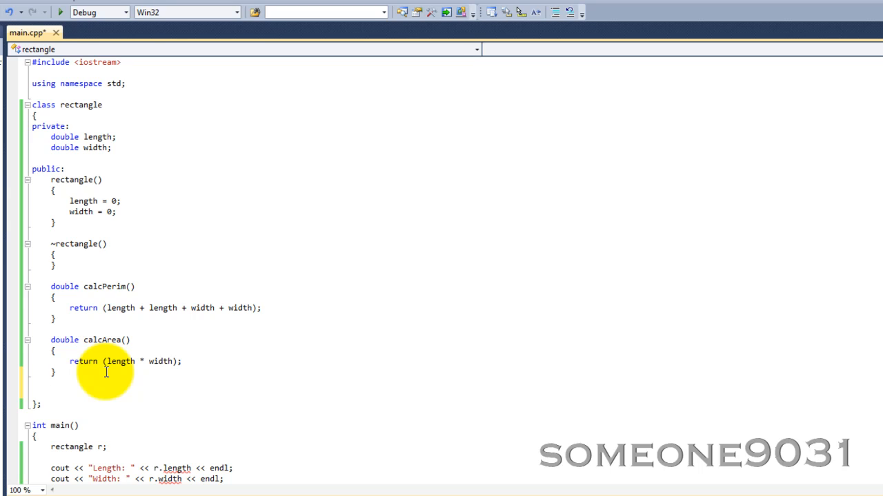
type("vo")
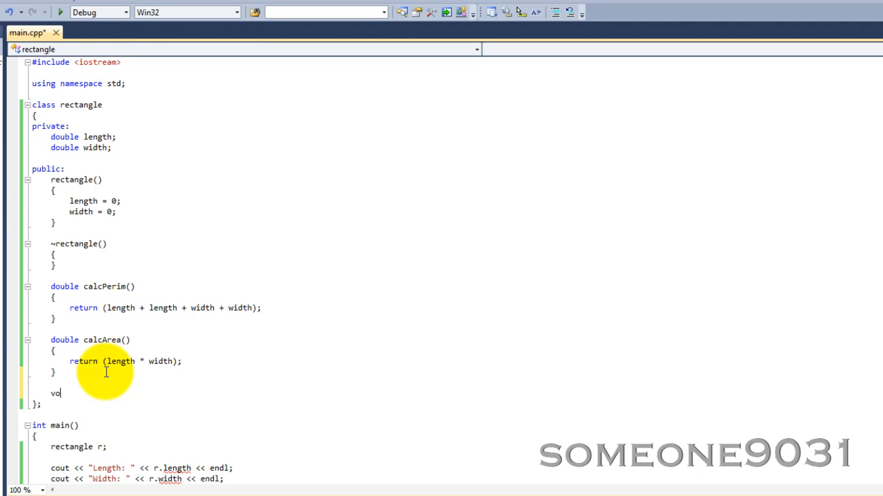
type("id s")
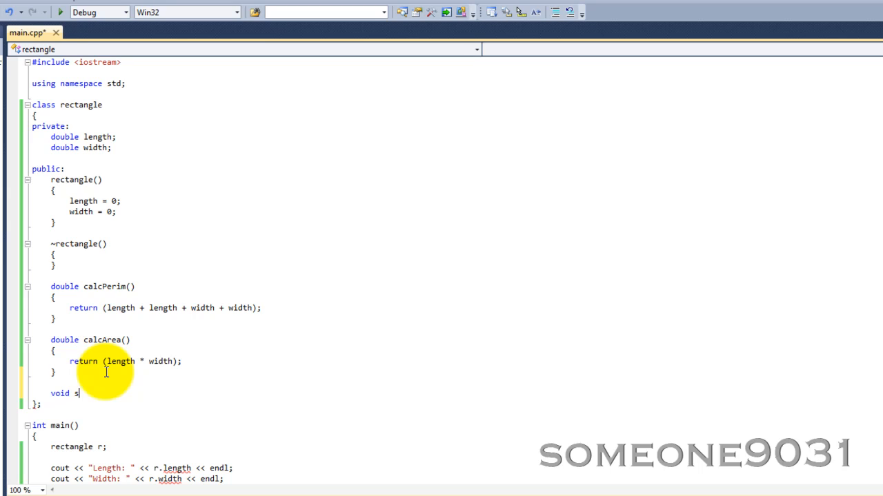
type("etWis")
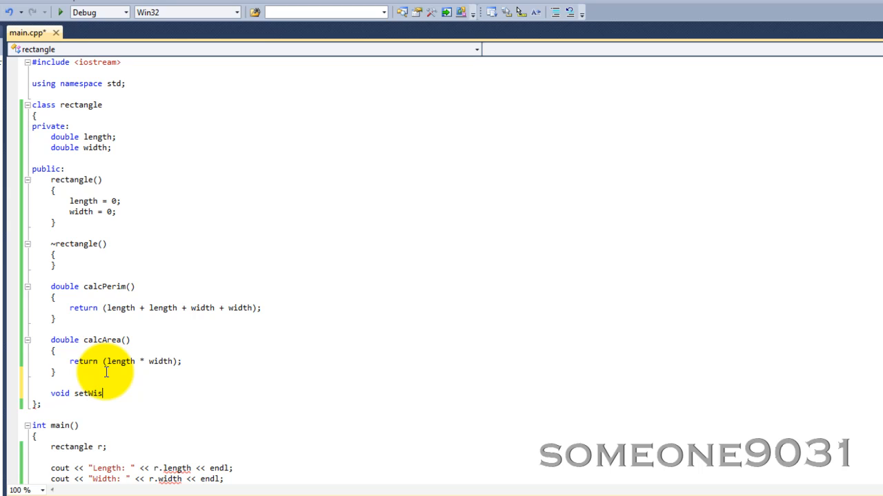
type("dth(")
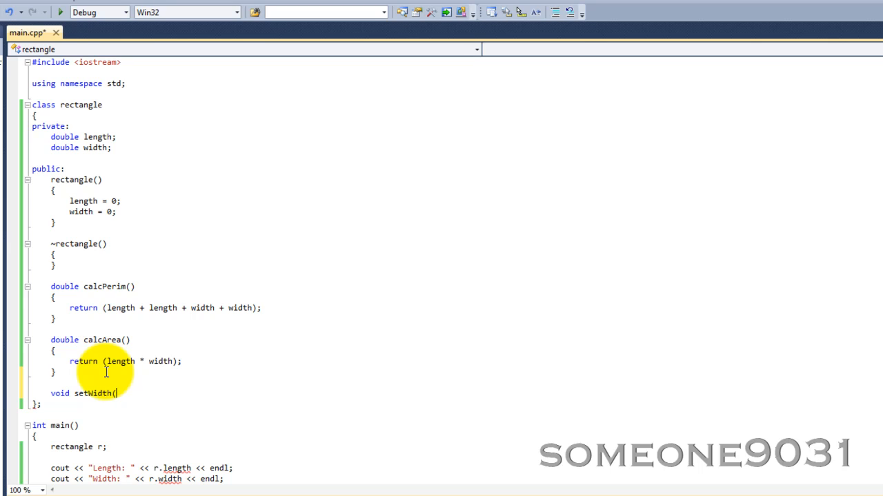
type("double w")
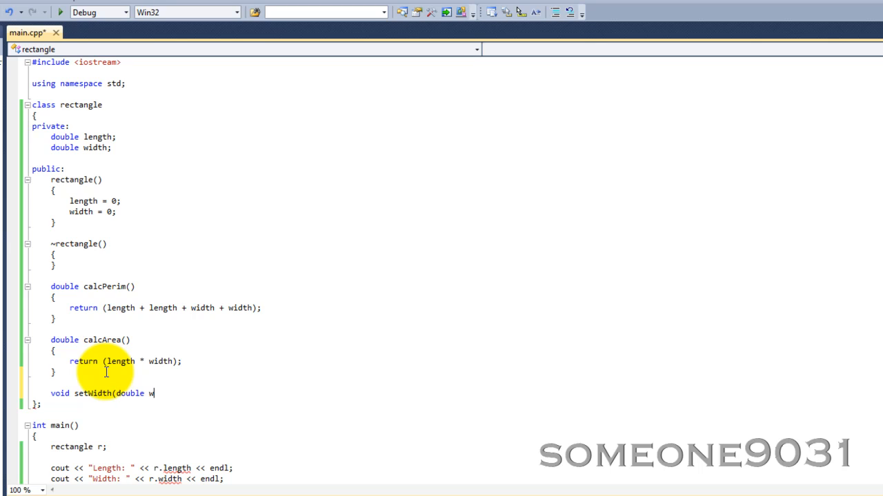
type(")")
type("{")
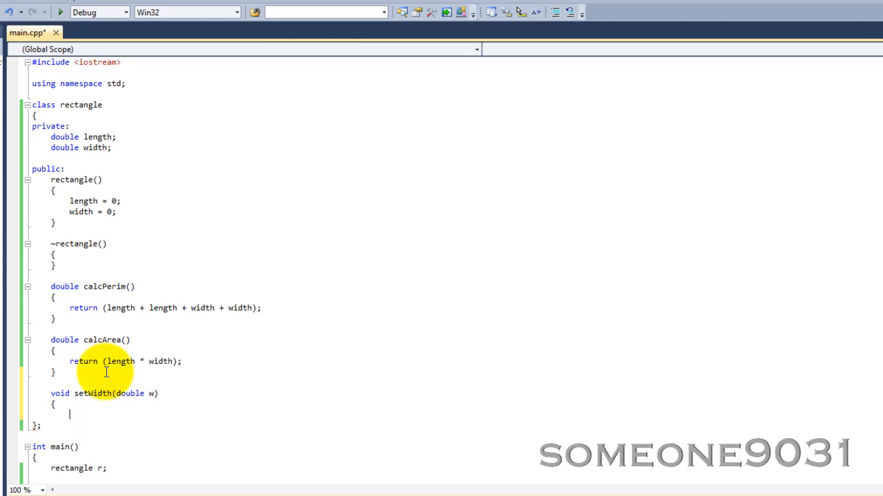
type("width = w;")
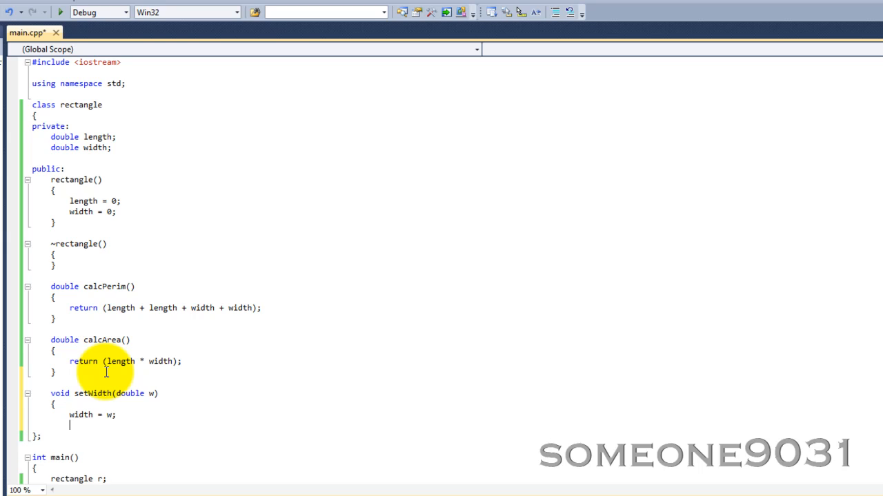
Add void setLength(double l) assigning length below setWidth
type("void")
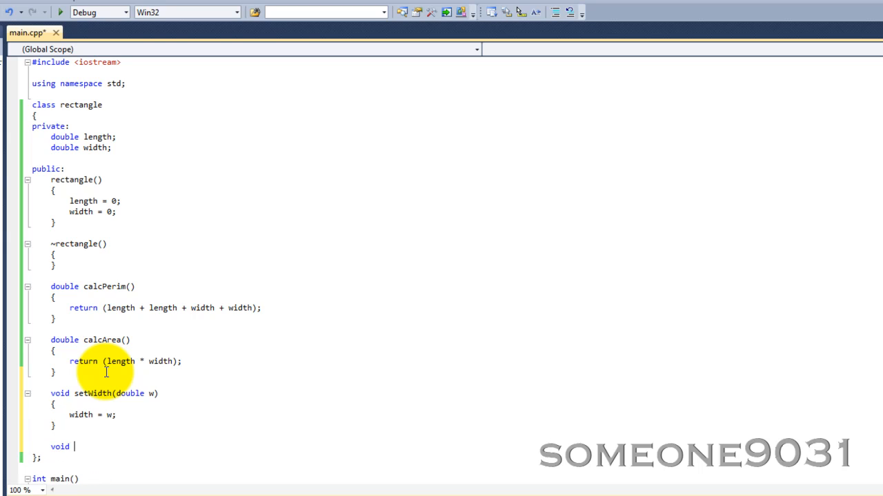
type("setLength")
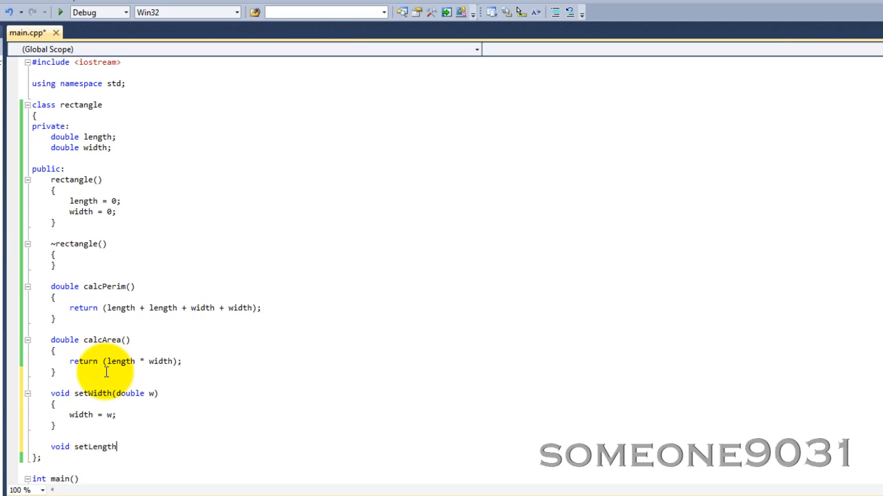
type("(double l")
type("length = l")
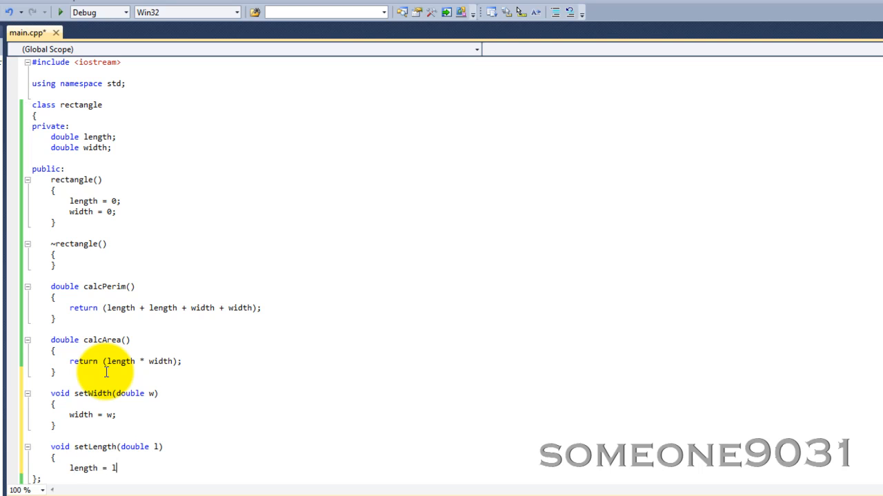
scroll("down", 3)
type(";")
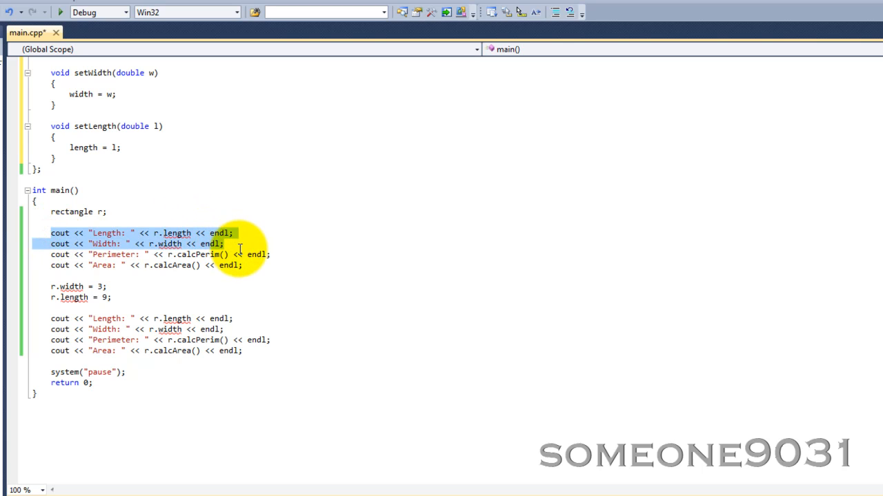
mouse_move(99, 146)
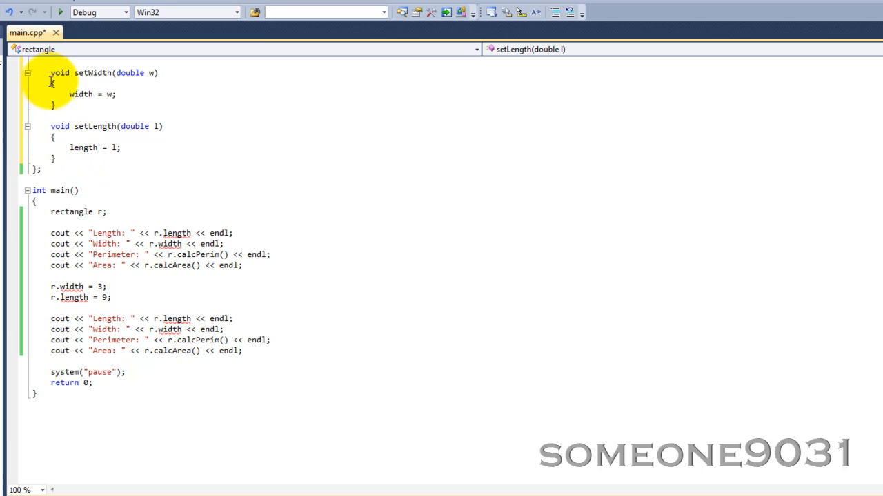
mouse_move(136, 108)
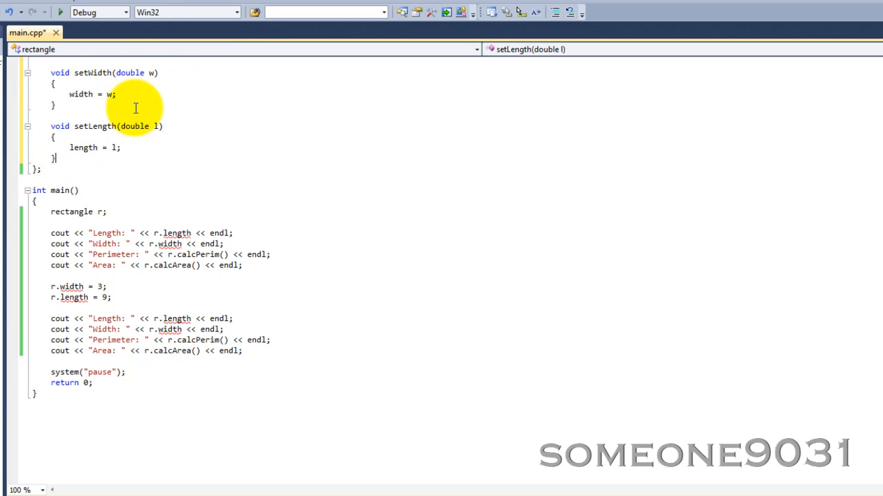
mouse_move(106, 162)
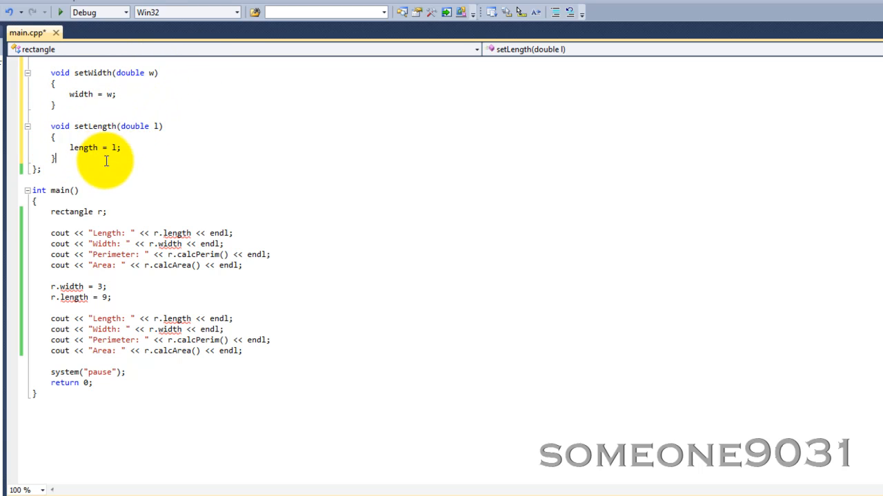
mouse_move(174, 233)
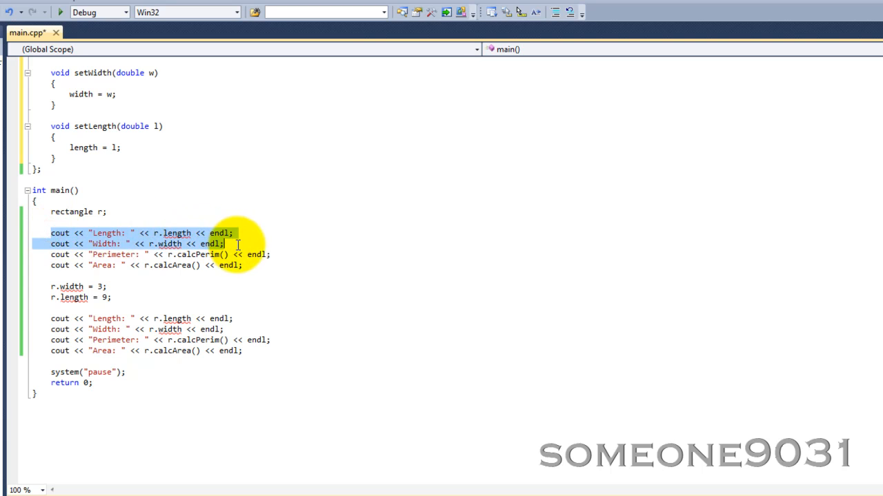
Remove the first Length and Width cout lines from main
key("Delete")
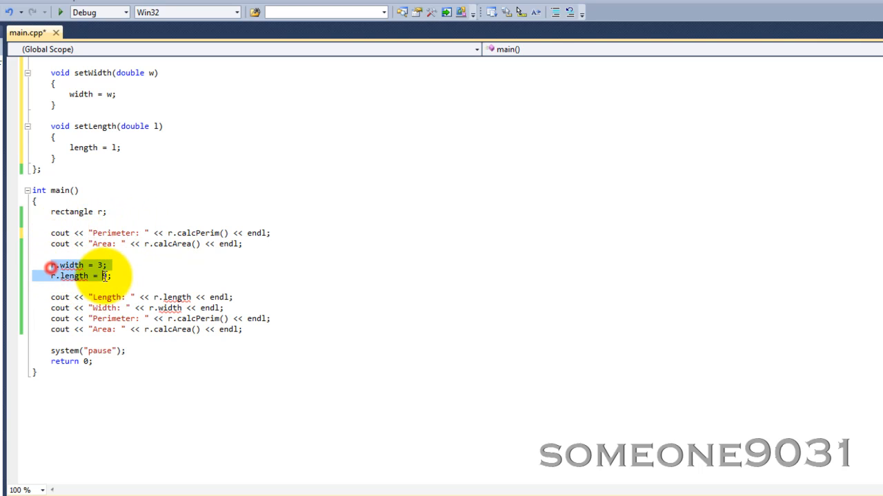
Replace the direct width/length assignments with r.setLength(3) and r.setWidth(3)
type("9")
type("r.setLength(")
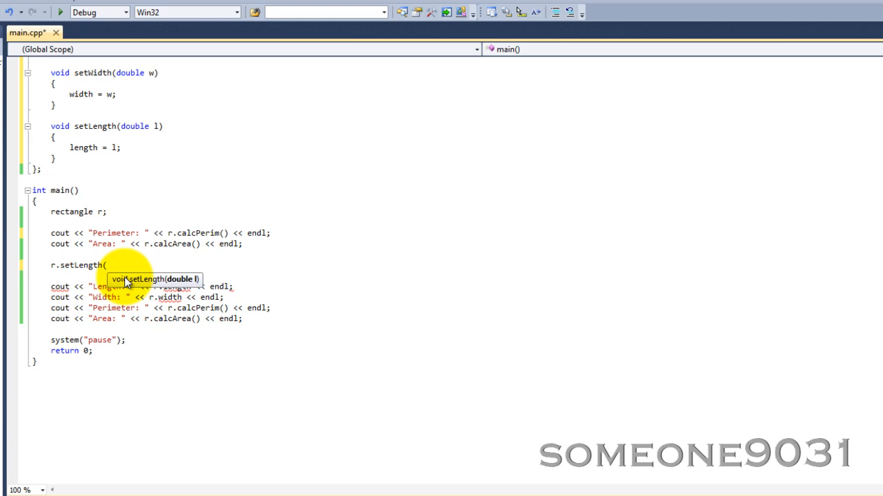
type("3);")
type("r.setWidth")
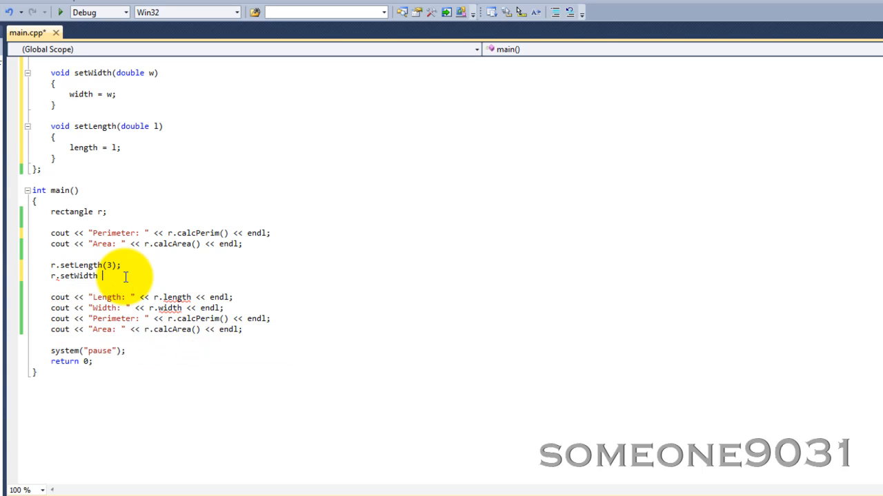
type("(3);")
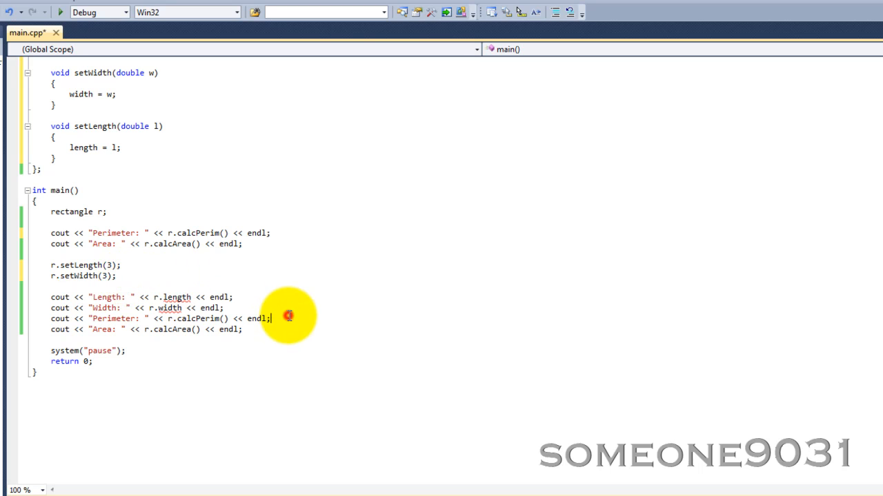
scroll("up", 3)
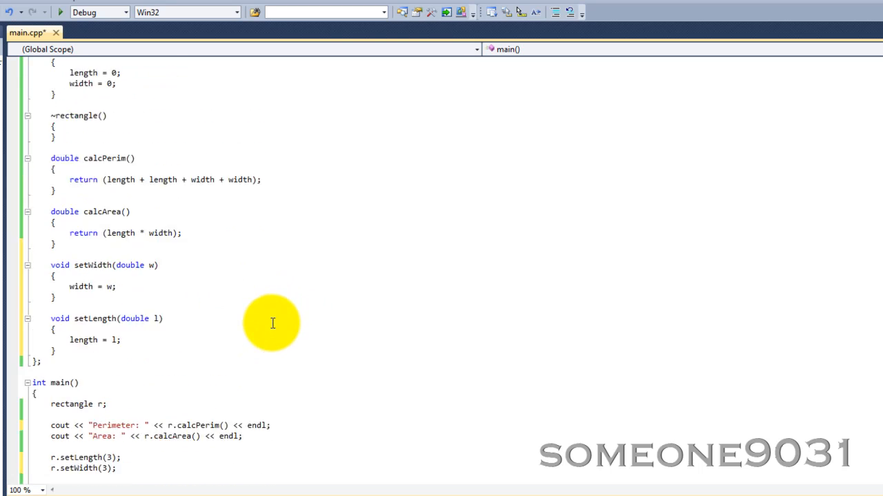
Scroll between the class without access specifiers and main's flagged method calls
scroll("up", 3)
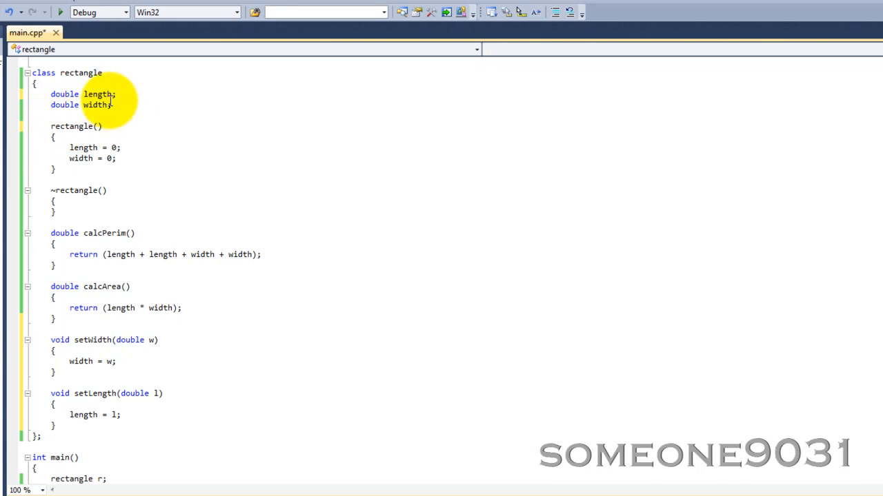
scroll("down", 3)
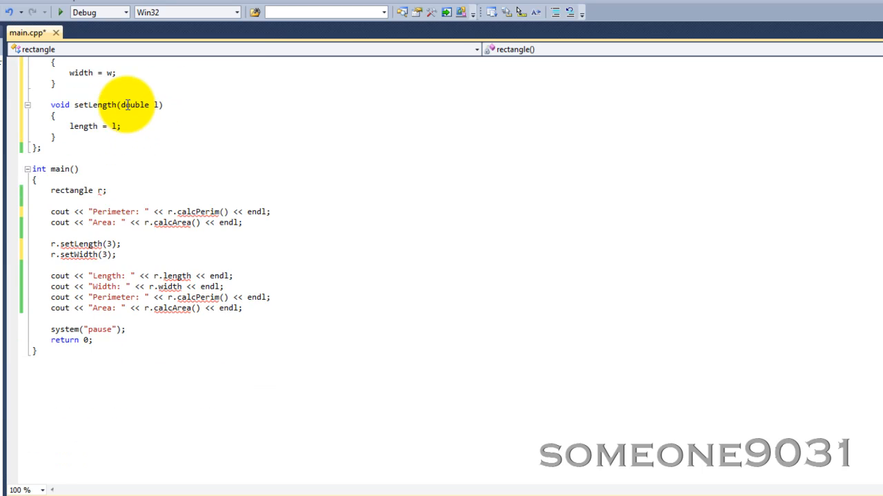
scroll("up", 3)
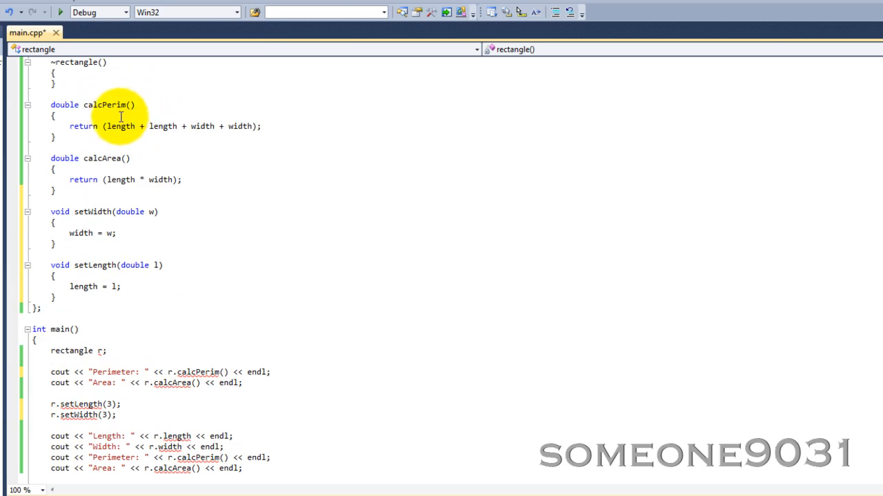
mouse_move(105, 105)
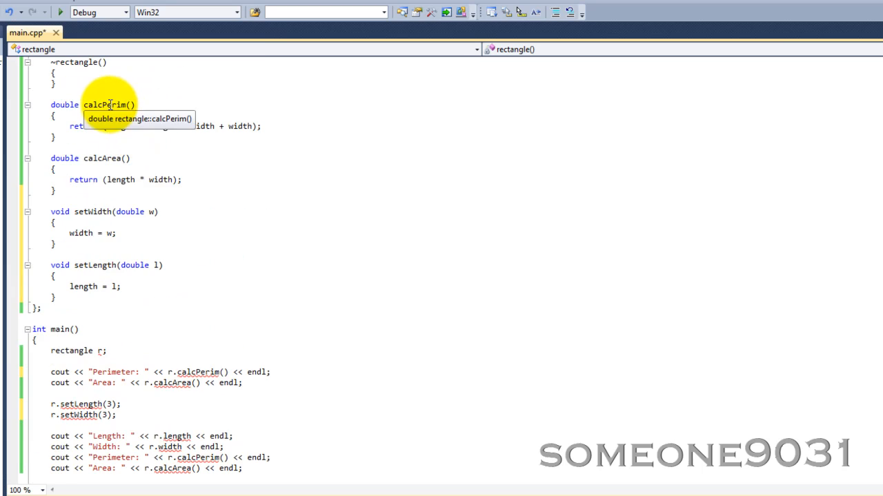